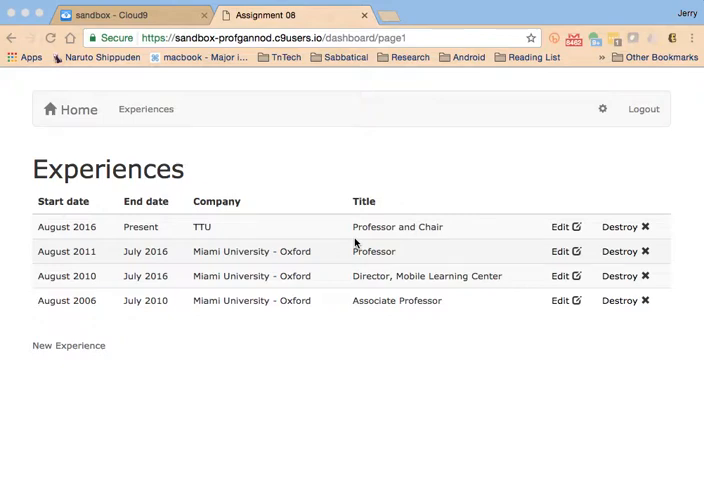
mouse_move(332, 174)
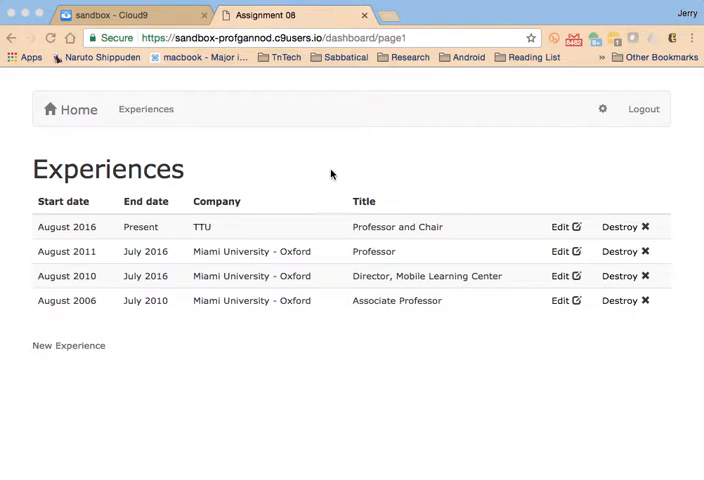
mouse_move(68, 344)
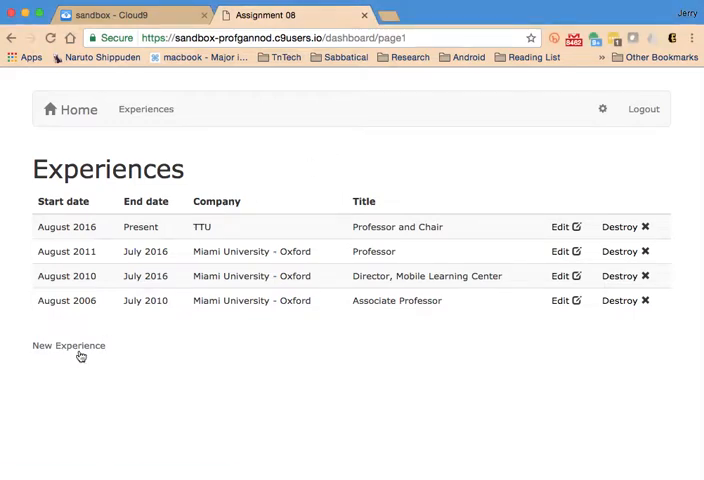
- Browse the running app's new-experience form and return to the Experiences dashboard
click(68, 344)
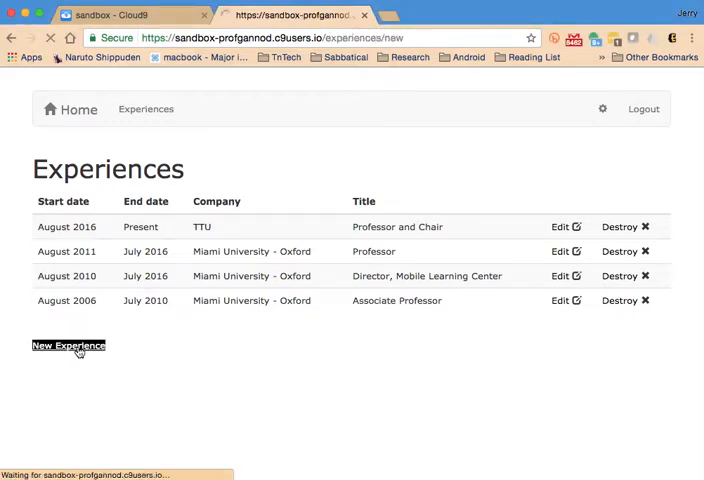
click(68, 344)
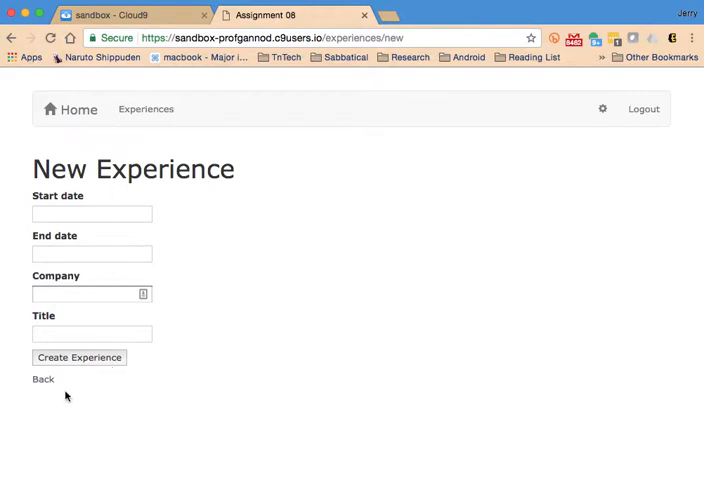
click(44, 380)
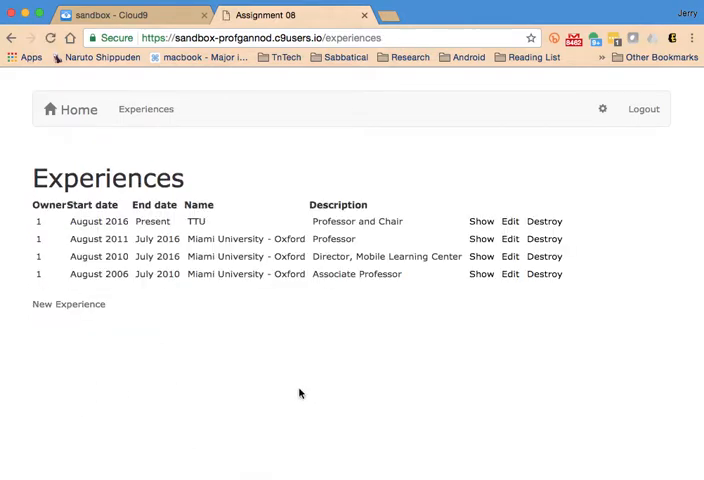
click(146, 108)
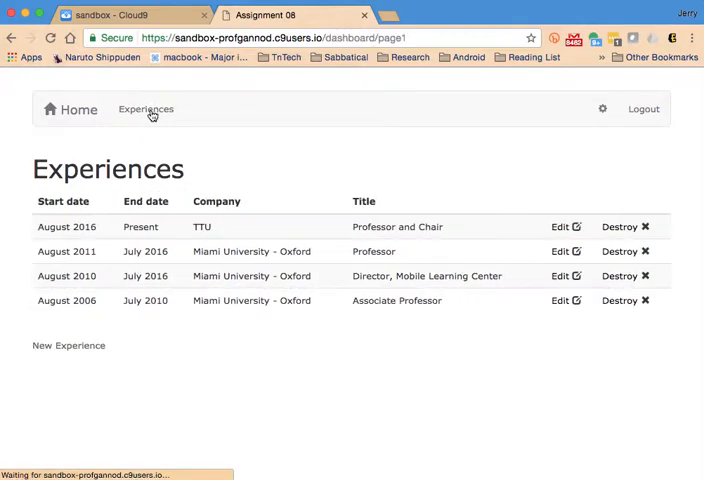
mouse_move(180, 380)
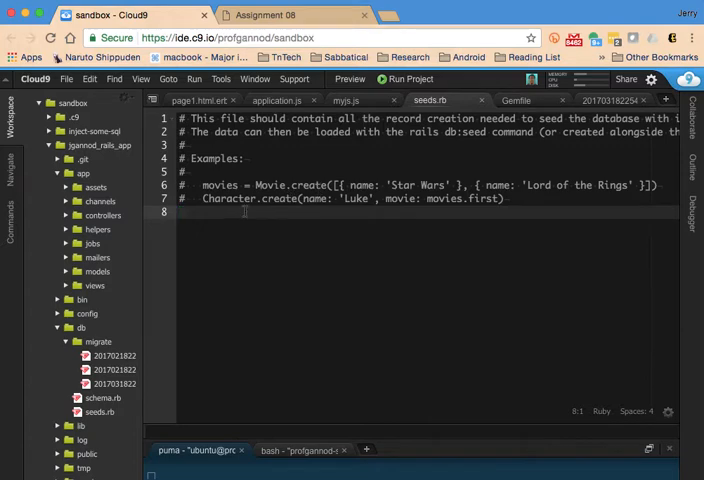
mouse_move(192, 298)
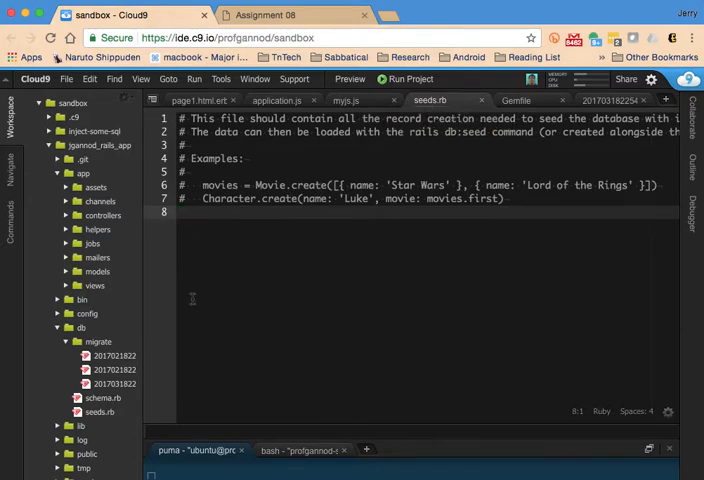
- Collapse the app folder and open db/seeds.rb beside the CreateExperiences migration
click(66, 340)
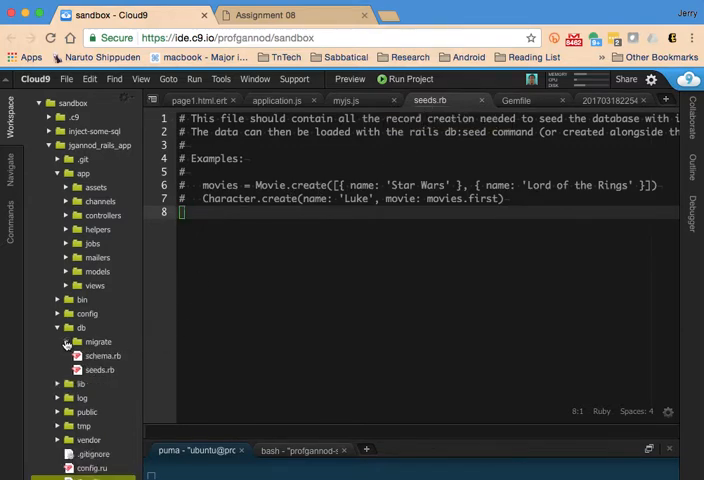
click(100, 368)
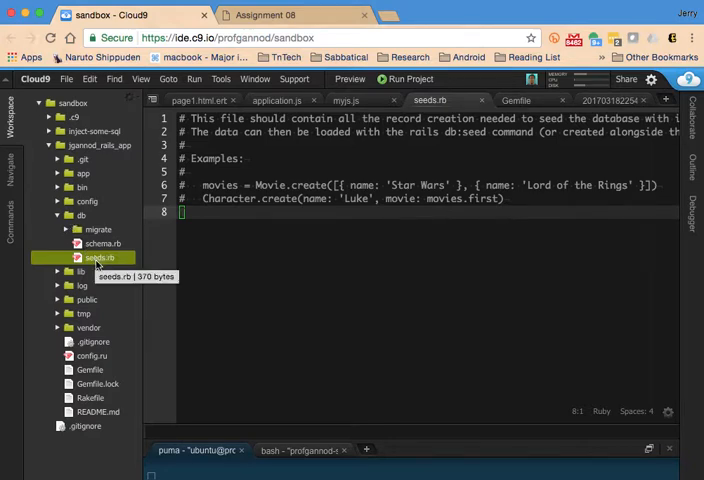
mouse_move(96, 258)
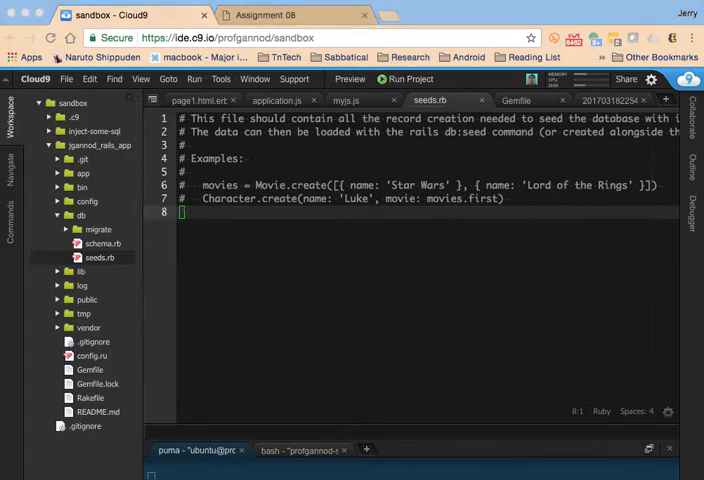
mouse_move(490, 352)
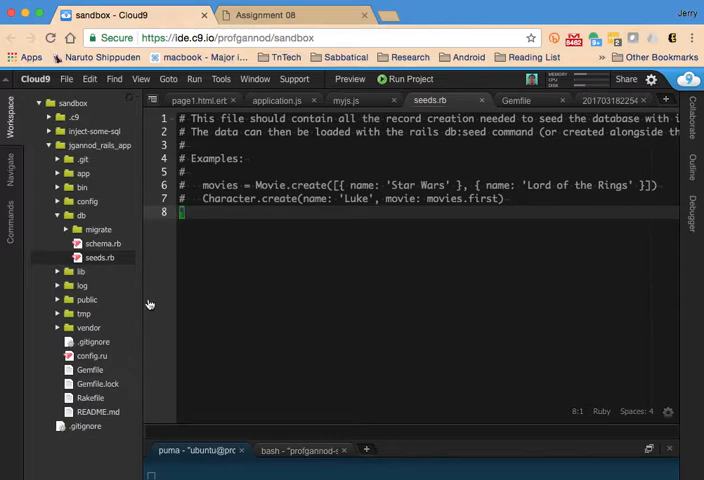
mouse_move(136, 252)
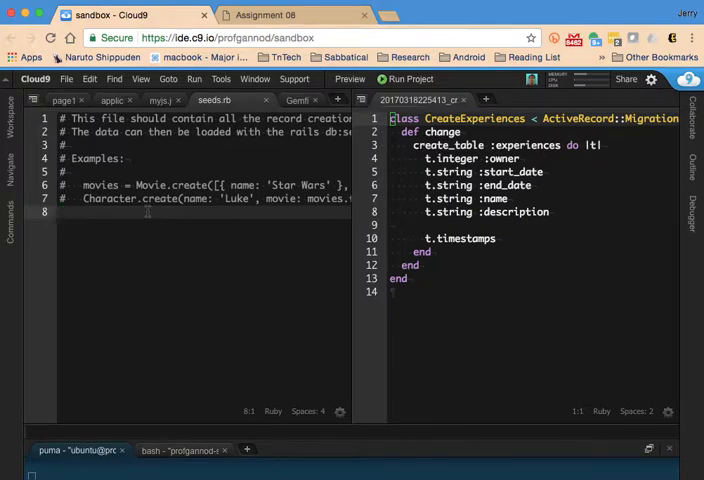
- Begin seeds.rb with Experience.destroy_all, correcting the model name to singular
text(Experienc)
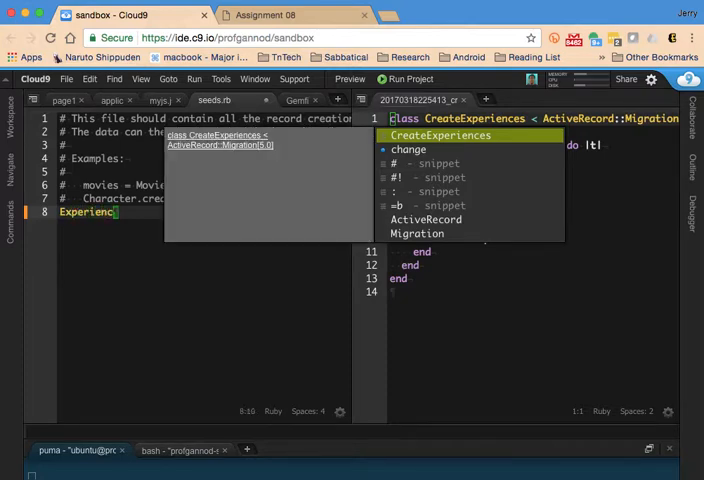
text(es.)
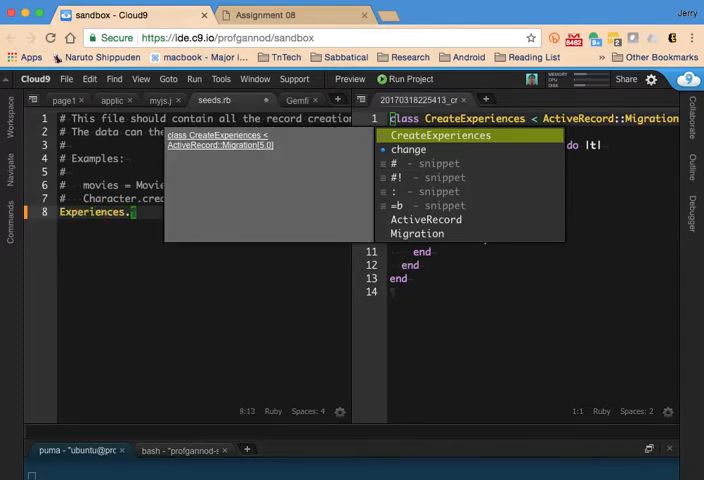
key(Backspace)
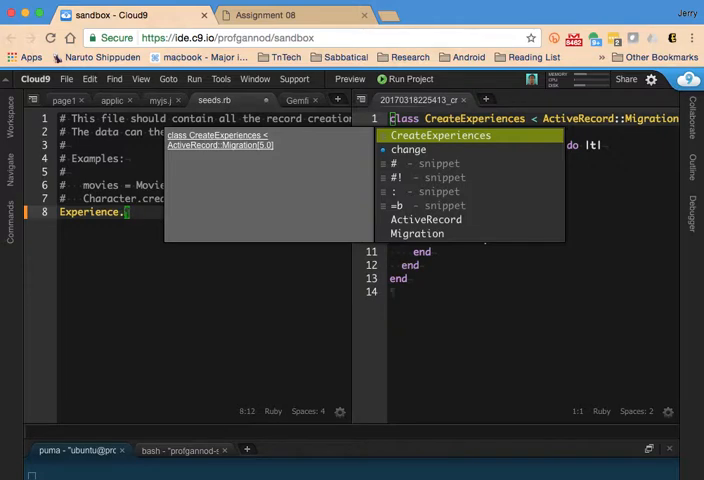
text(destroy_all)
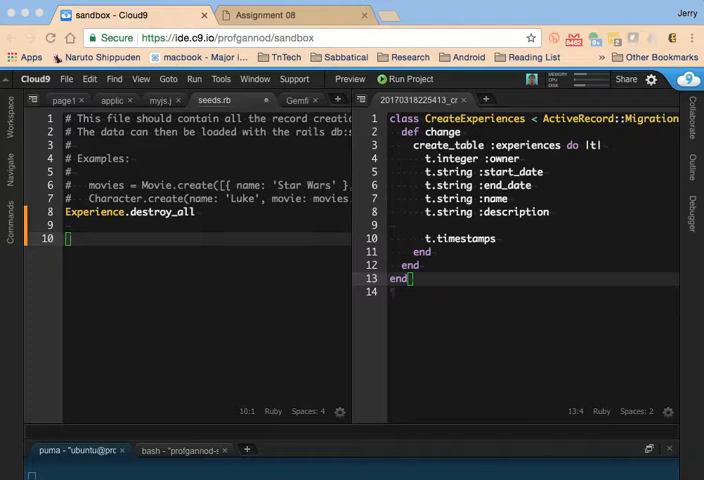
mouse_move(212, 288)
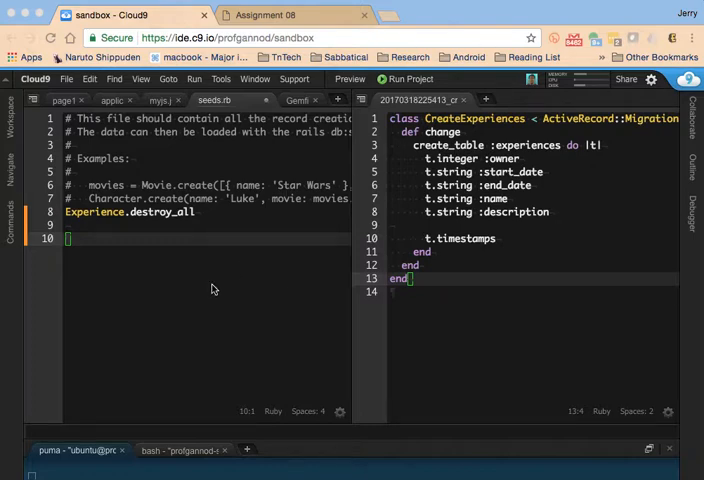
- Paste an Experience.create([...]) array of four experience hashes below destroy_all
scroll(down, 3)
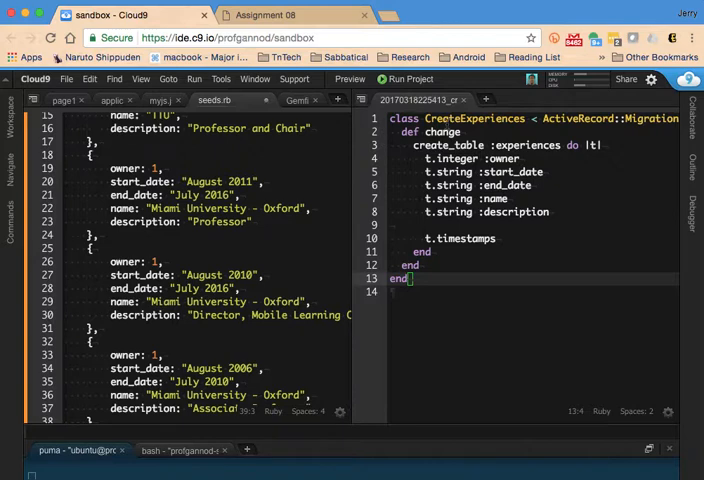
scroll(up, 3)
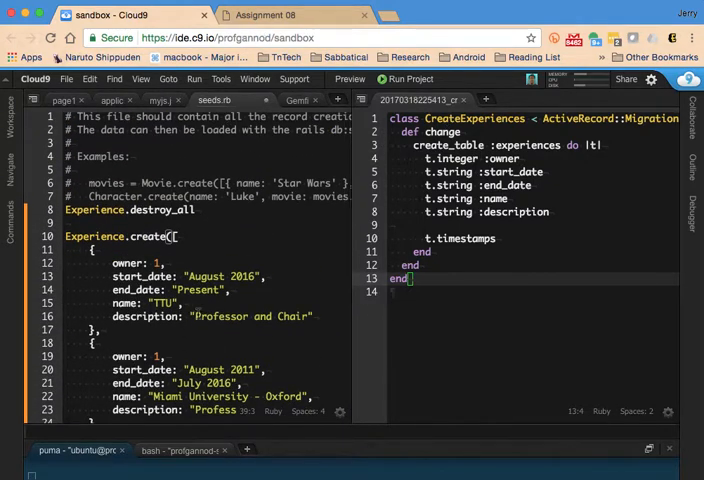
scroll(down, 3)
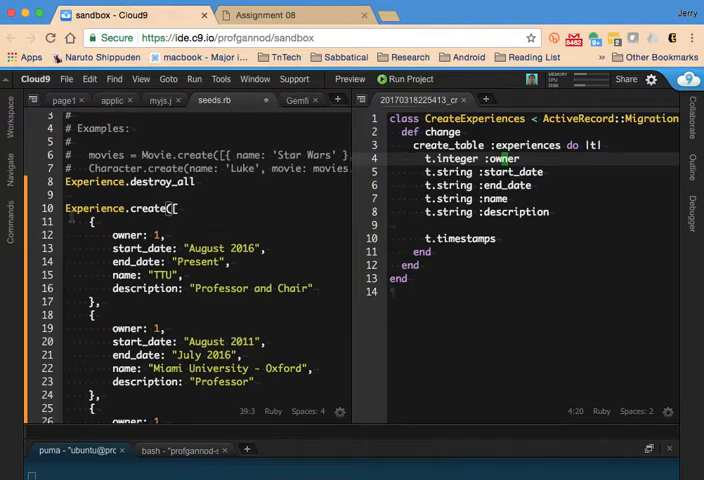
click(76, 194)
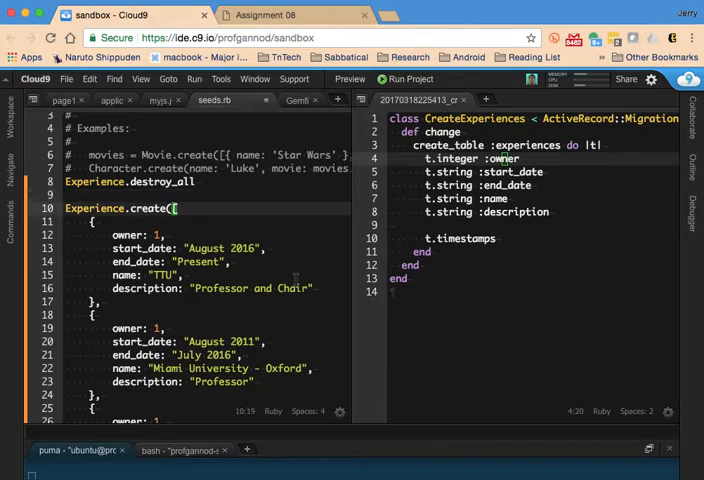
mouse_move(518, 98)
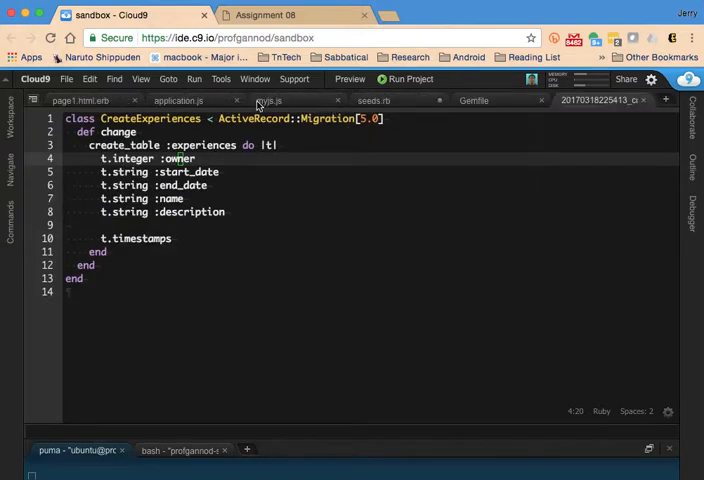
- Add further job hashes such as Arizona State University and NASA JPL to the create array
click(372, 100)
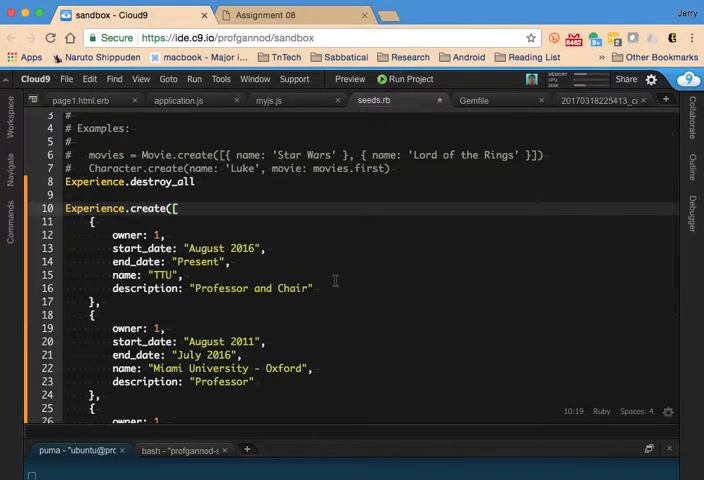
scroll(down, 3)
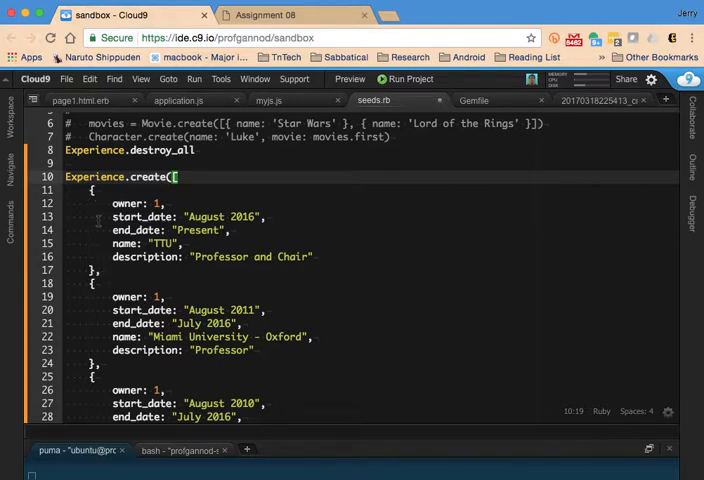
scroll(down, 3)
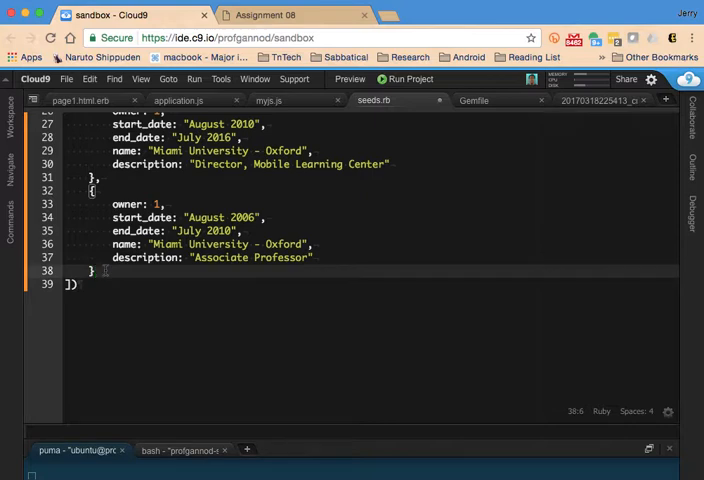
text(,)
key(enter)
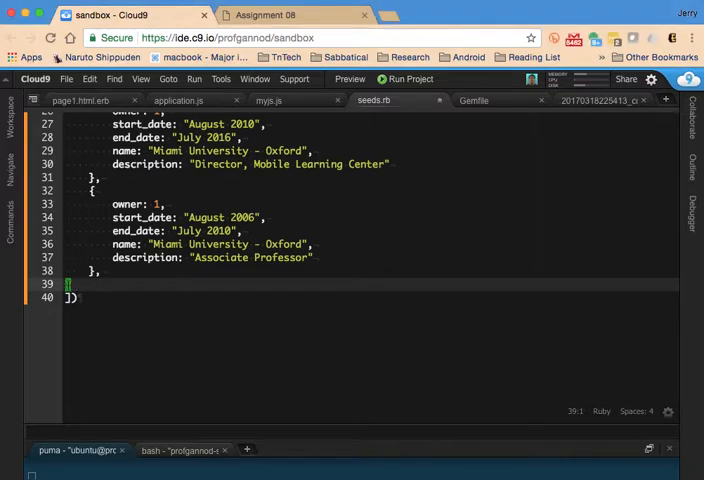
- Review the expanded list through the IBM Corporation, Rochester record
scroll(down, 3)
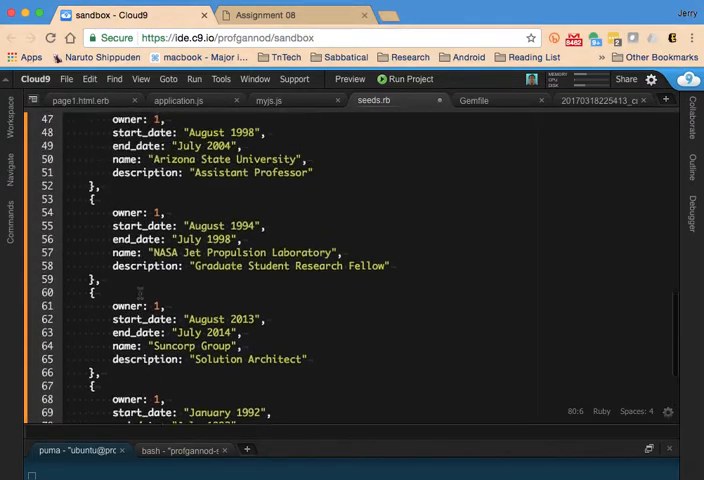
scroll(up, 3)
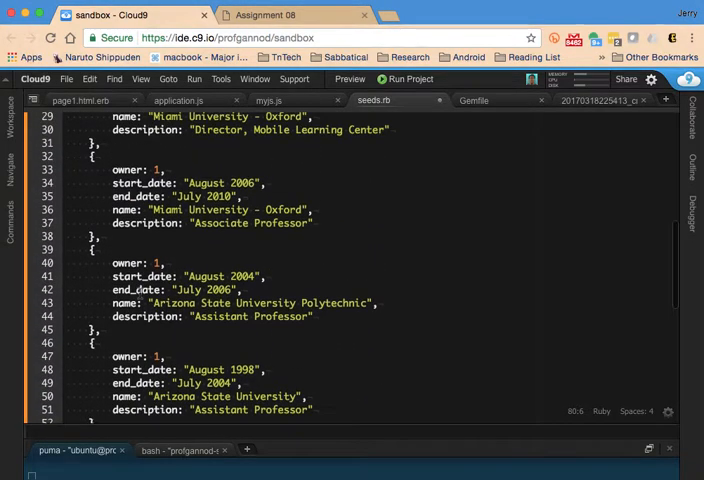
scroll(down, 3)
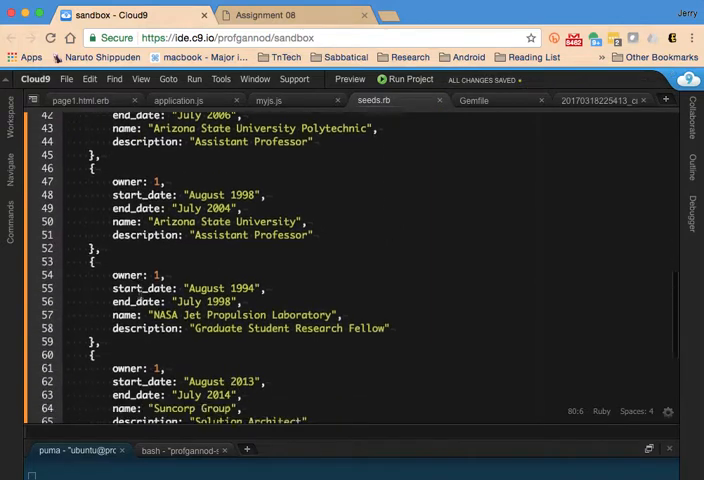
scroll(down, 3)
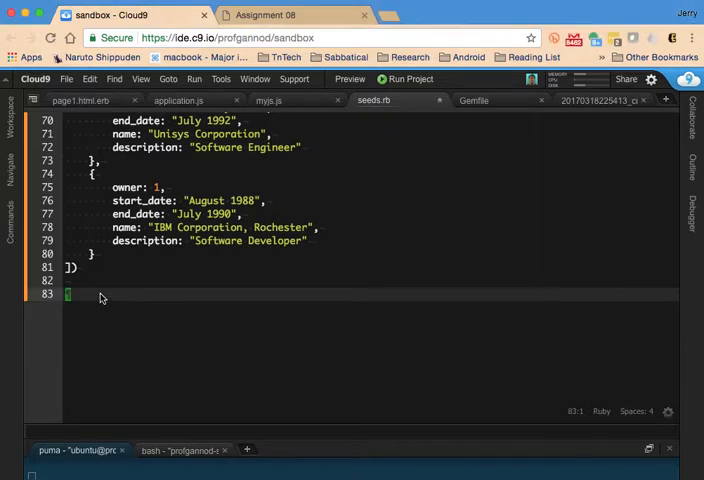
- End seeds.rb with p "Created #{Experience.count} entries." and stop the server with Ctrl-C
text(p)
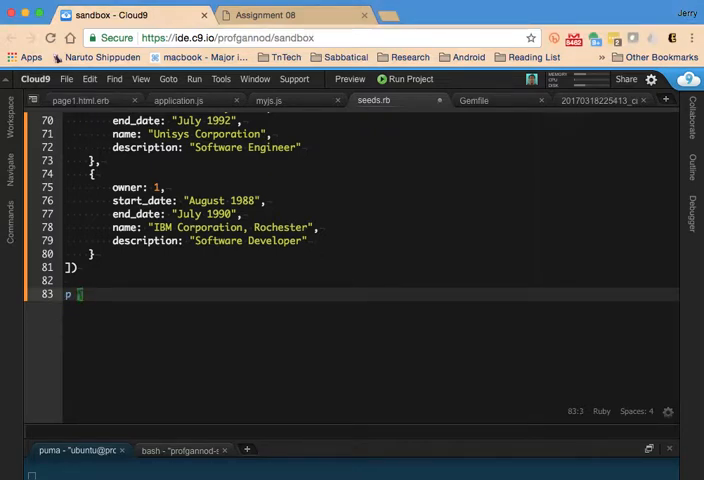
text(Create")
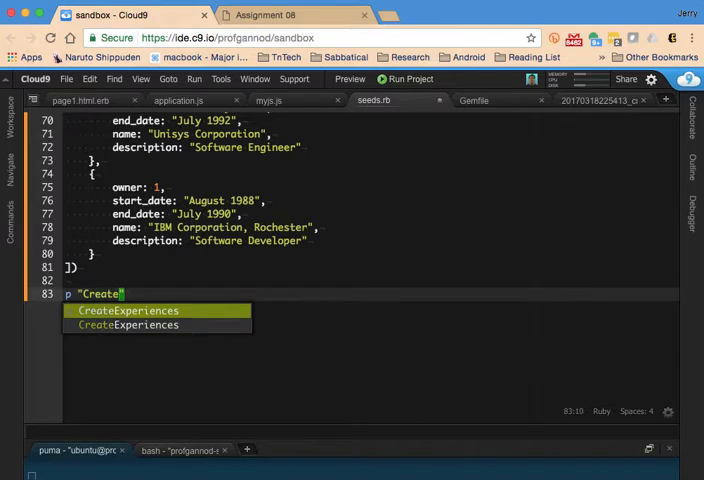
text(d #)
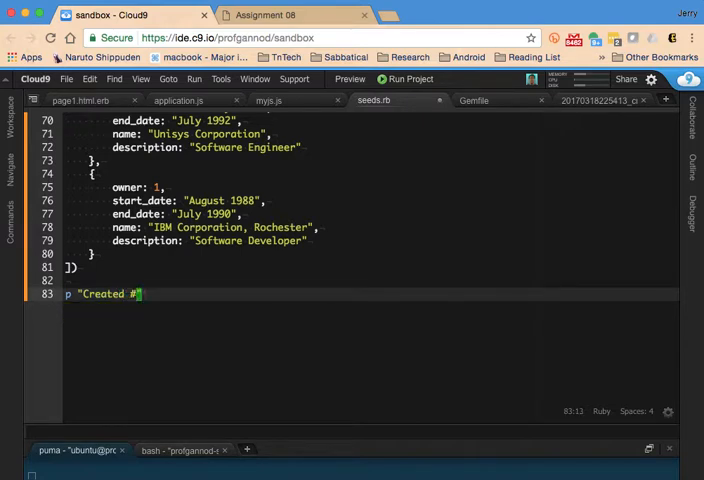
text({E)
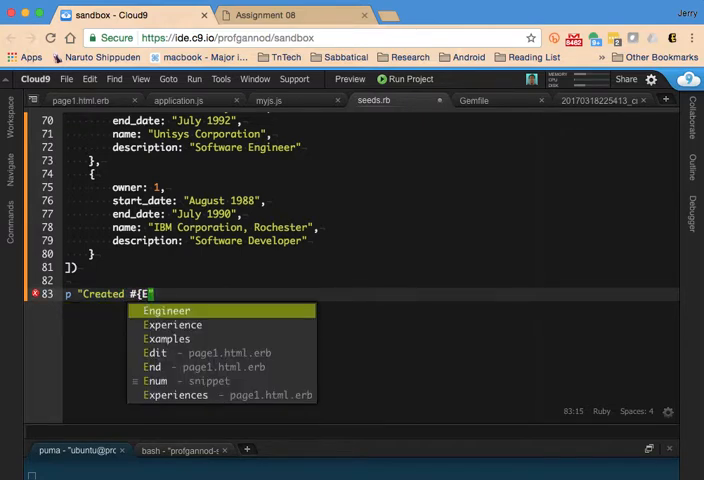
text(xperience.count} entries.)
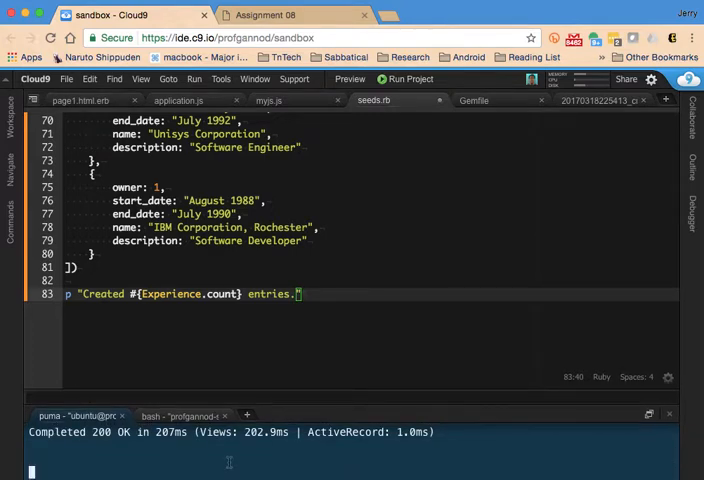
key(ctrl+c)
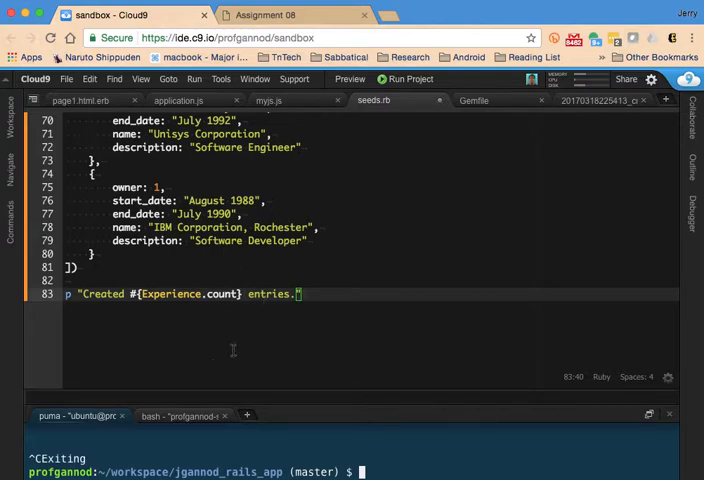
mouse_move(372, 230)
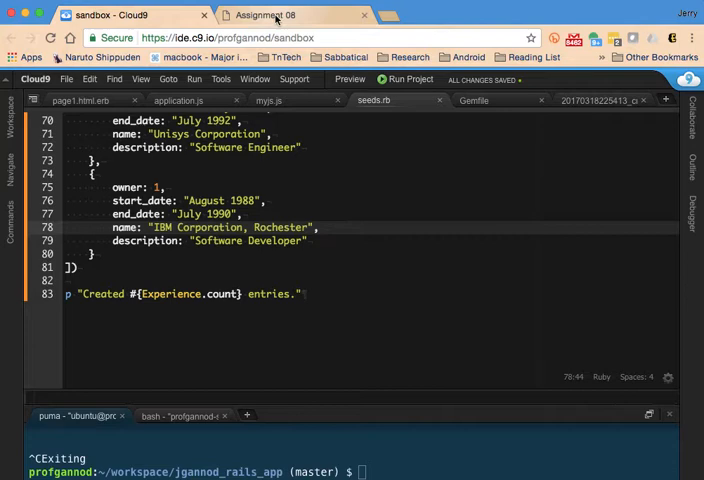
- Restart the Rails server on port 8080 with Run Project
click(290, 16)
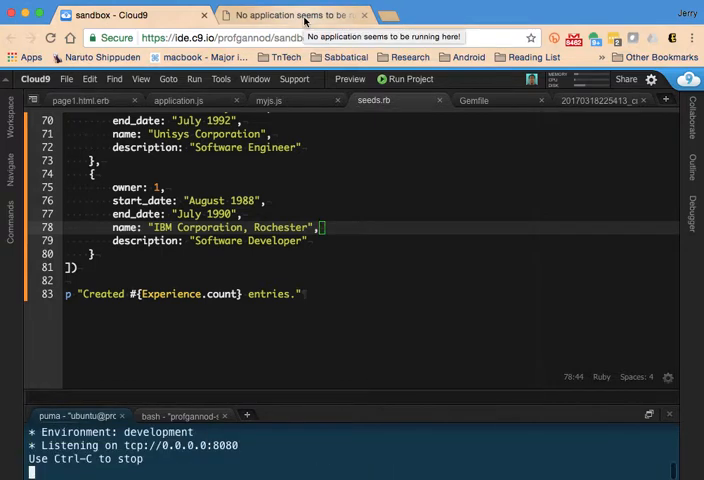
- View the app's Experiences dashboard, still listing four jobs
click(290, 14)
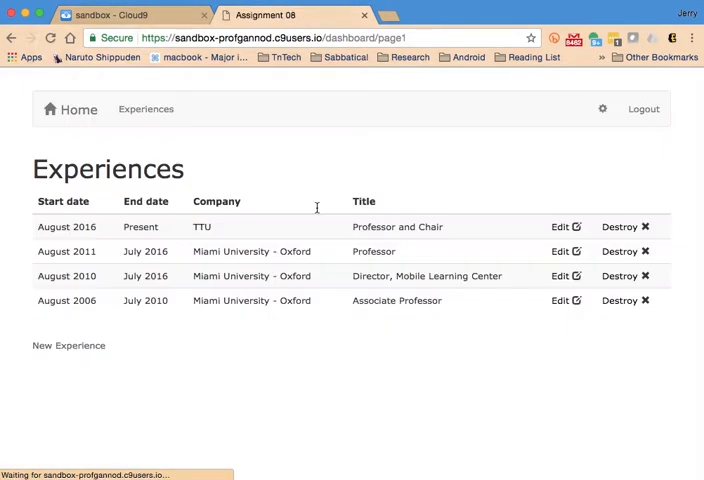
mouse_move(200, 372)
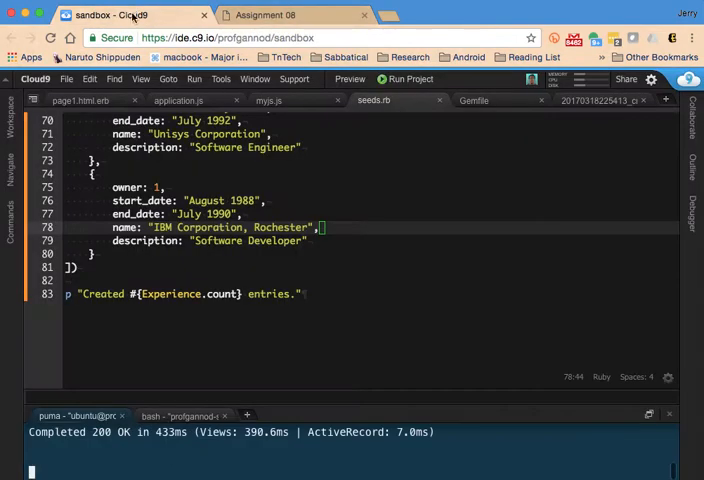
- Stop the server and run rails db:seed, which reports "Created 10 entries."
scroll(up, 3)
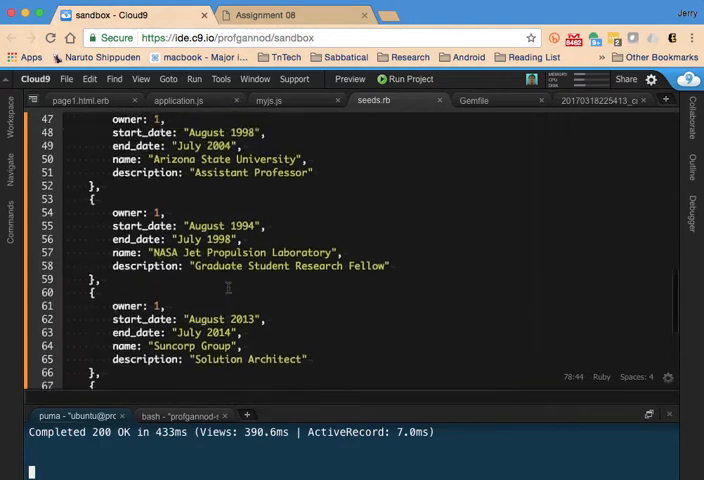
scroll(up, 3)
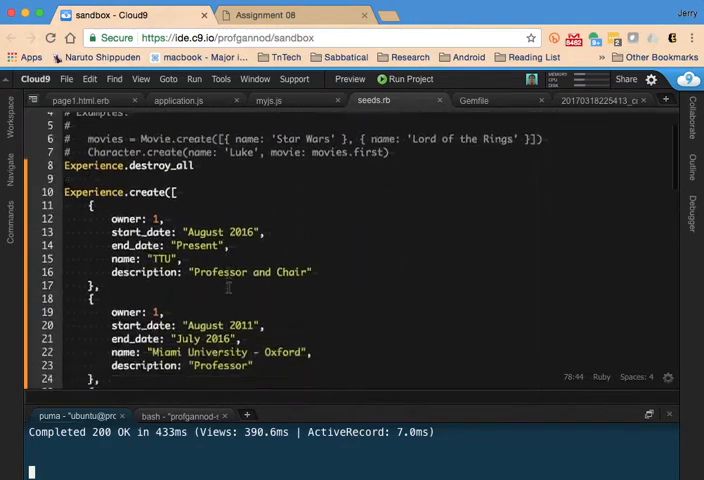
scroll(down, 3)
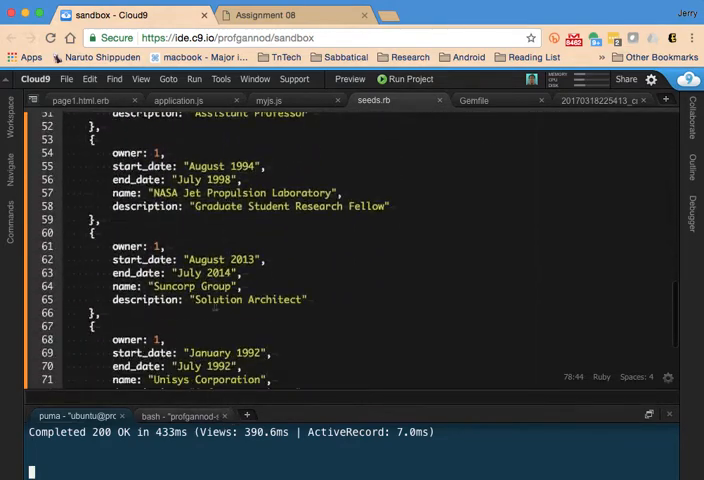
scroll(down, 3)
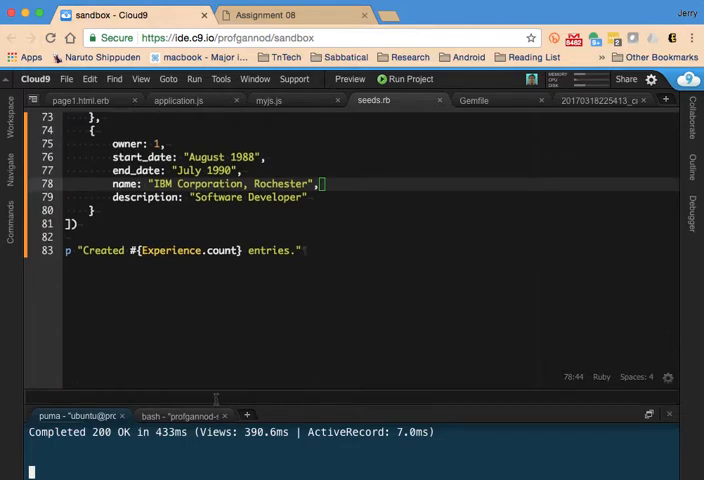
key(ctrl+c)
text(rails db:seed)
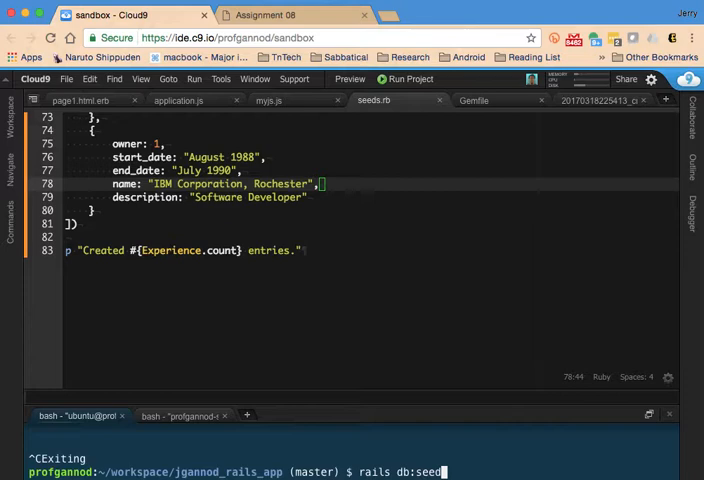
key(Return)
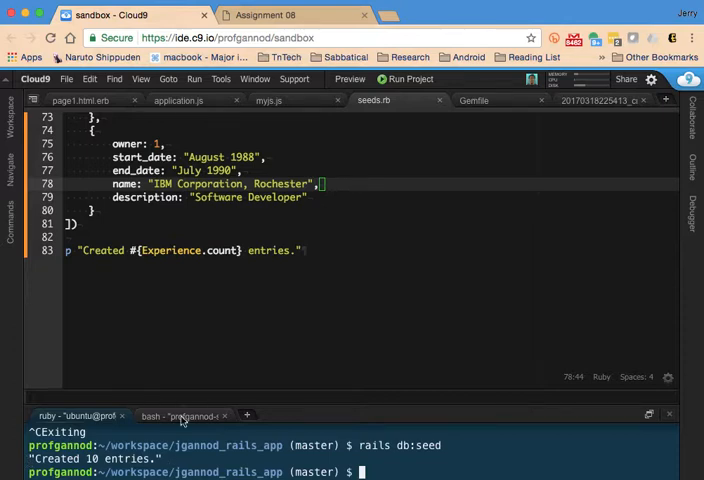
mouse_move(268, 100)
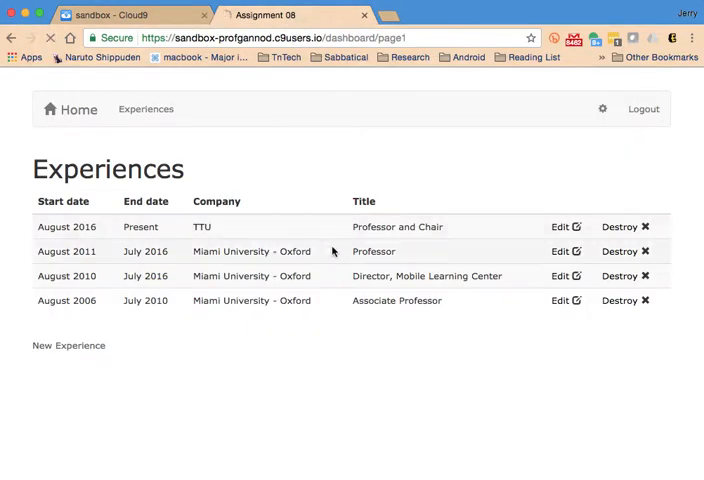
- Reload the dashboard to list the ten seeded jobs, TTU down to IBM Rochester
scroll(down, 3)
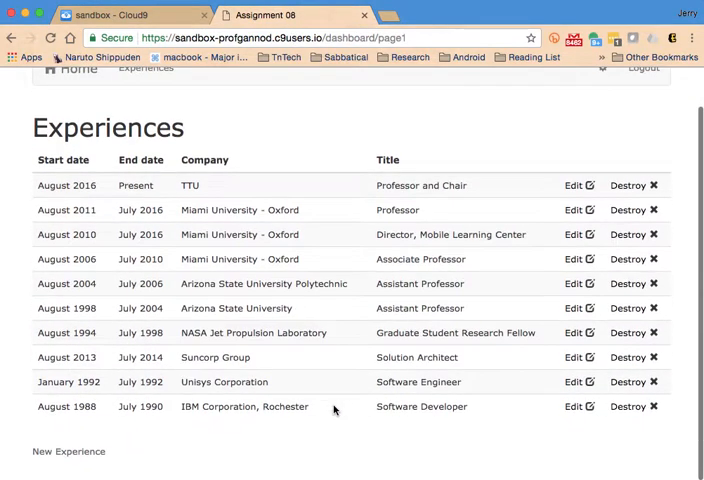
mouse_move(148, 424)
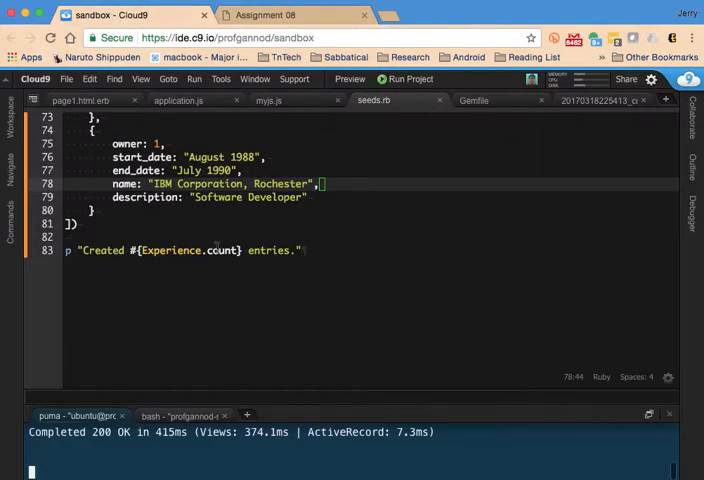
scroll(up, 3)
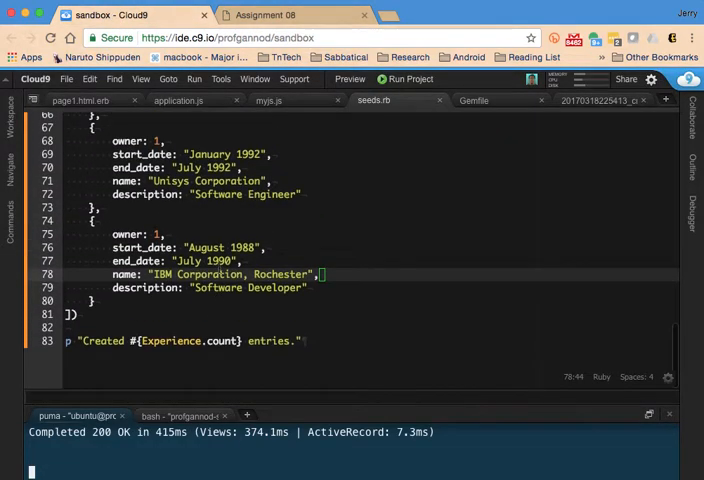
mouse_move(386, 408)
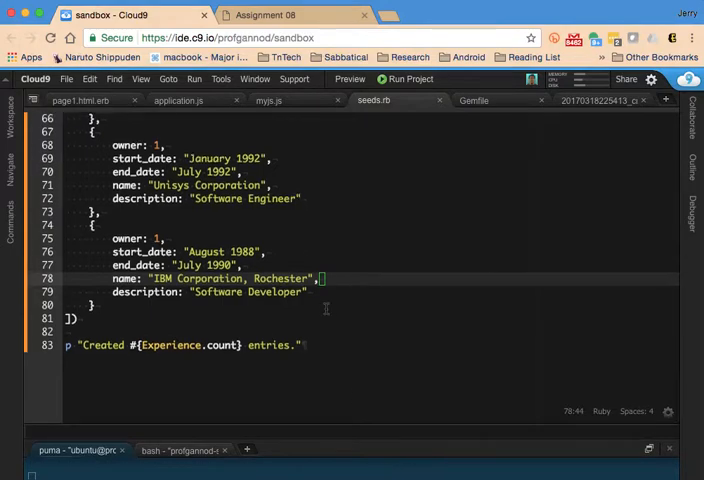
scroll(up, 3)
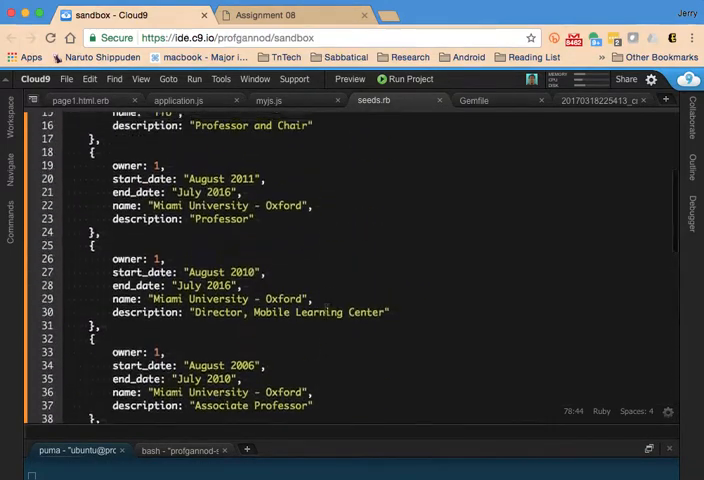
scroll(up, 3)
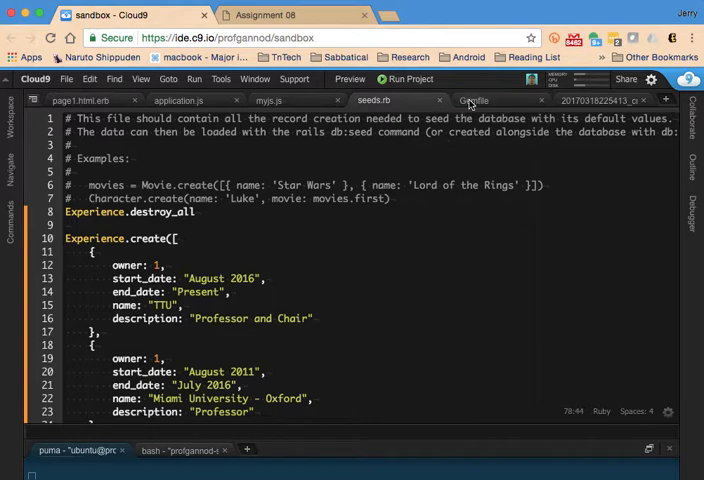
mouse_move(384, 8)
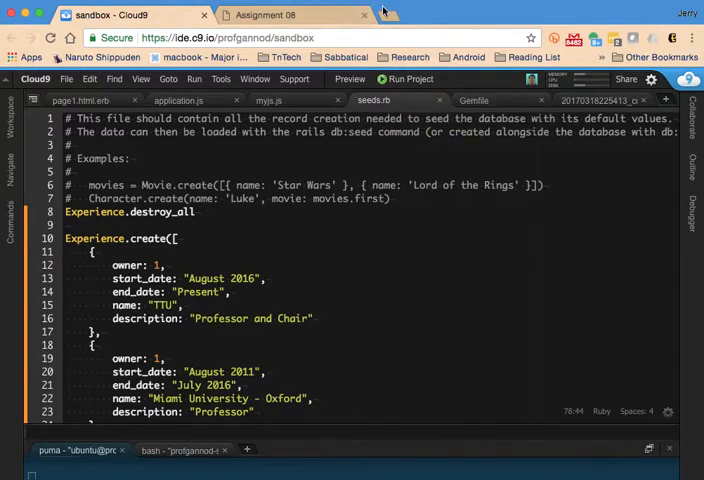
- From faker's job.md, go up to the doc folder and browse its generator pages
click(450, 16)
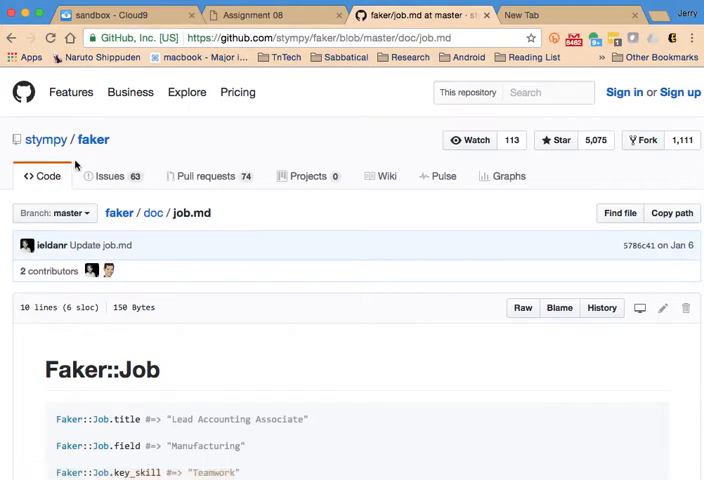
click(152, 212)
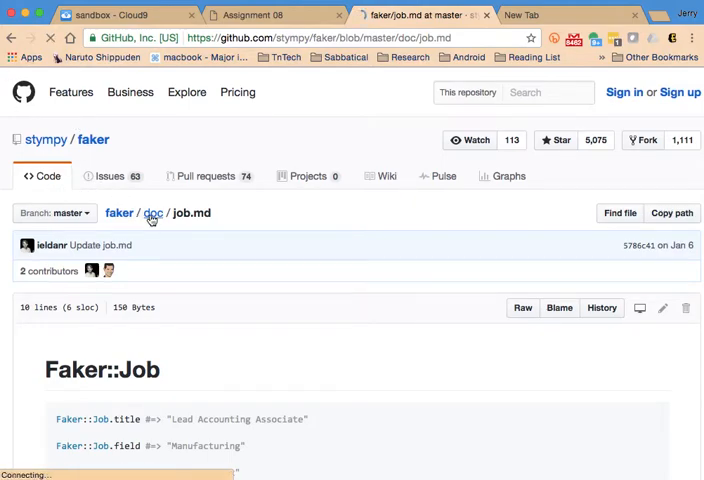
click(152, 212)
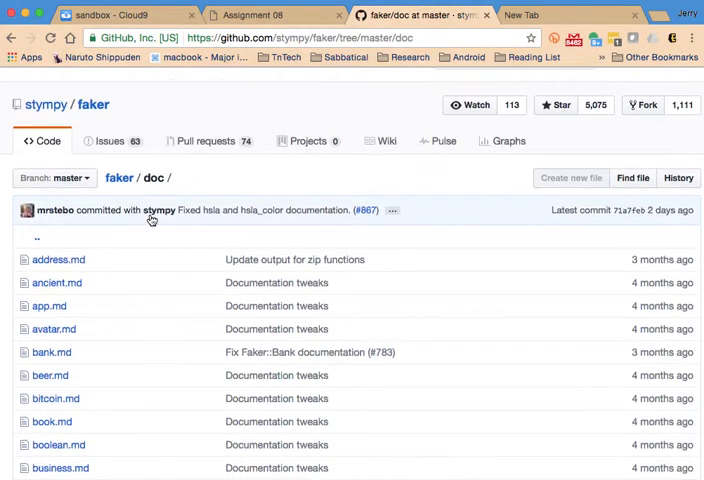
scroll(down, 3)
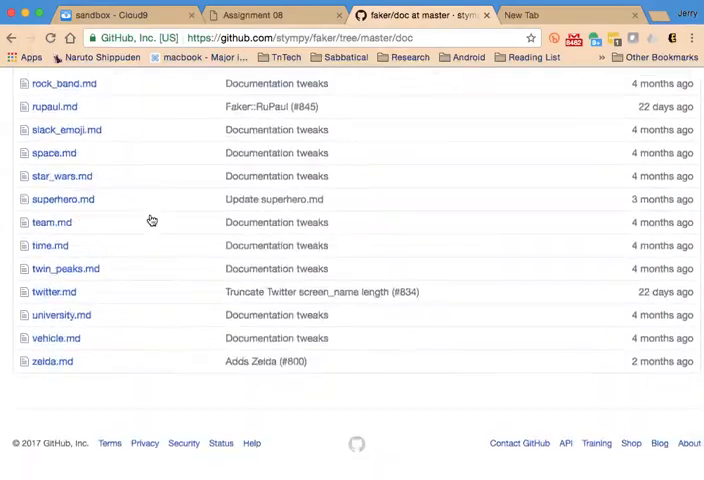
scroll(up, 3)
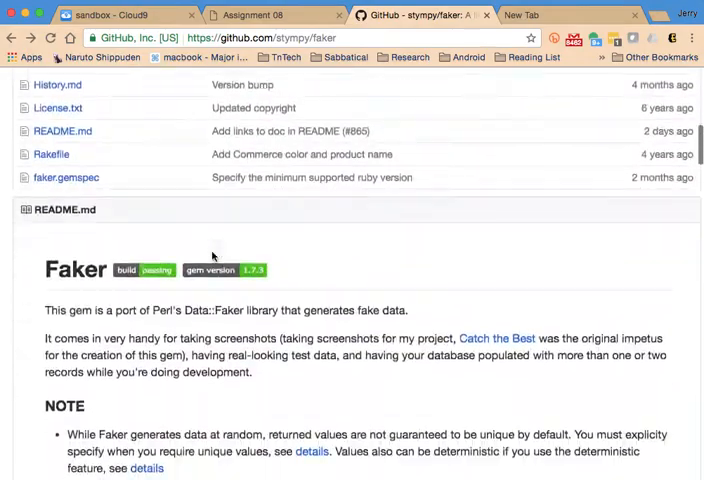
scroll(down, 3)
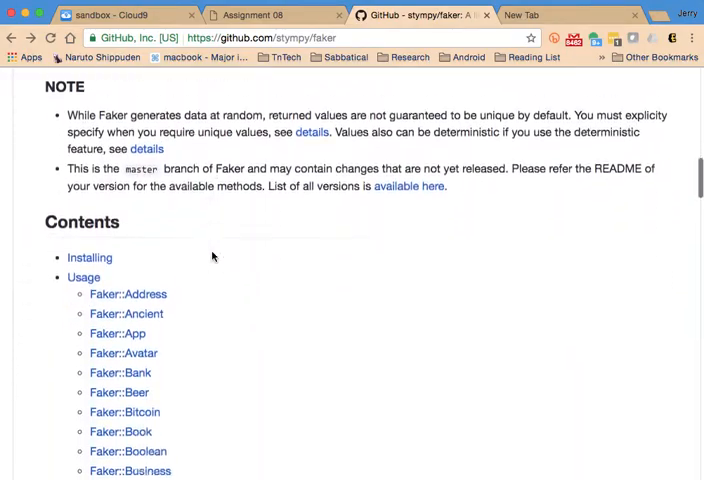
scroll(down, 3)
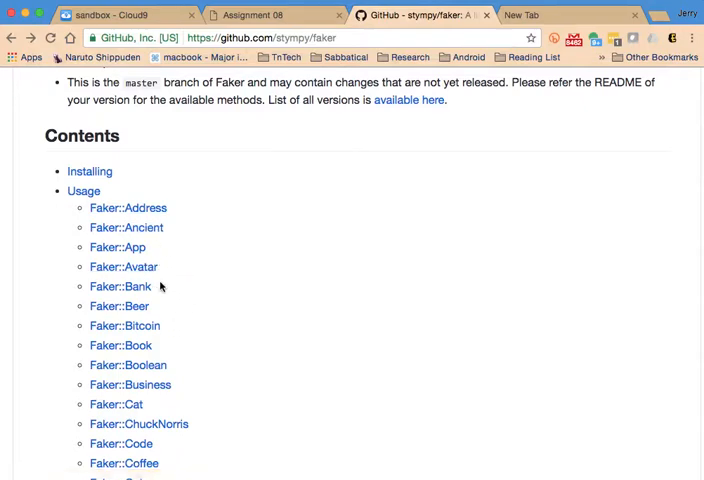
scroll(down, 3)
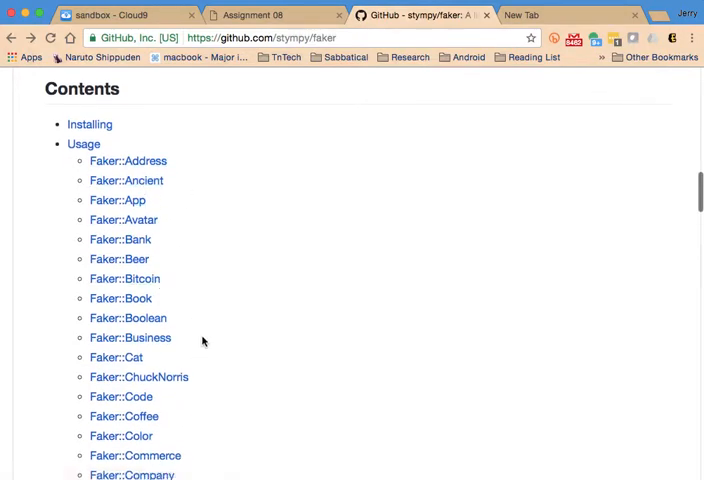
scroll(down, 3)
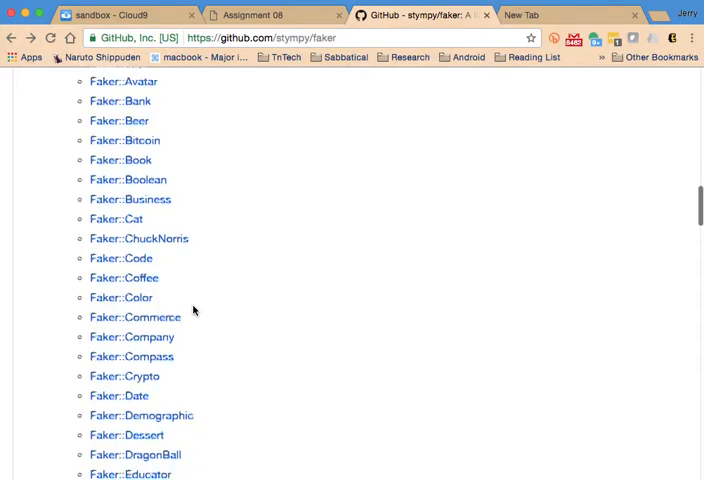
scroll(down, 3)
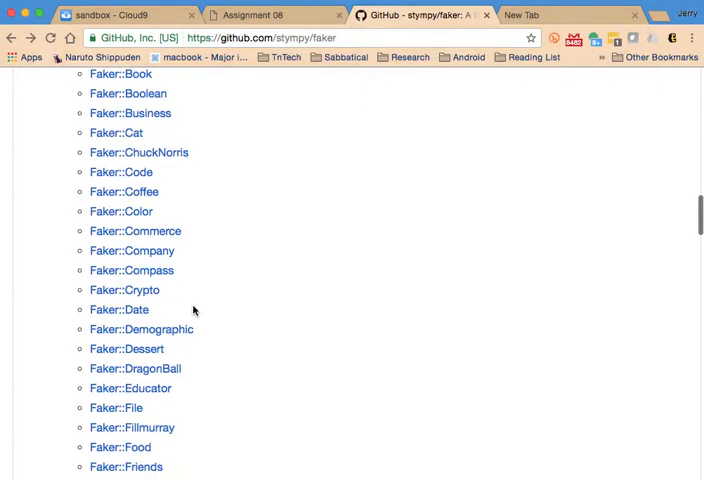
scroll(up, 3)
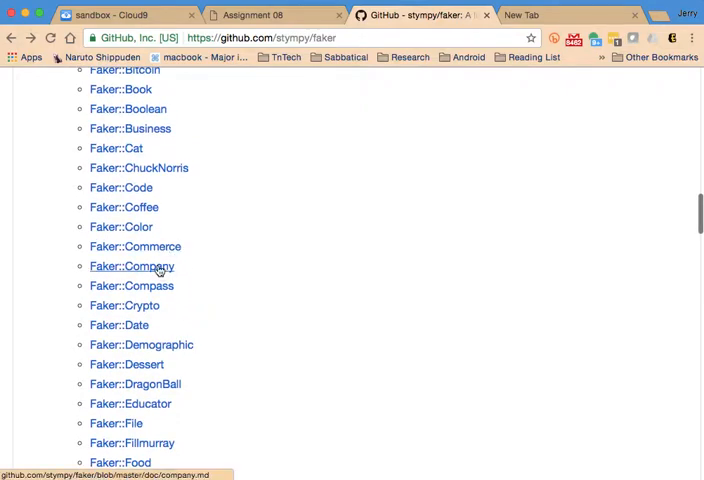
scroll(up, 3)
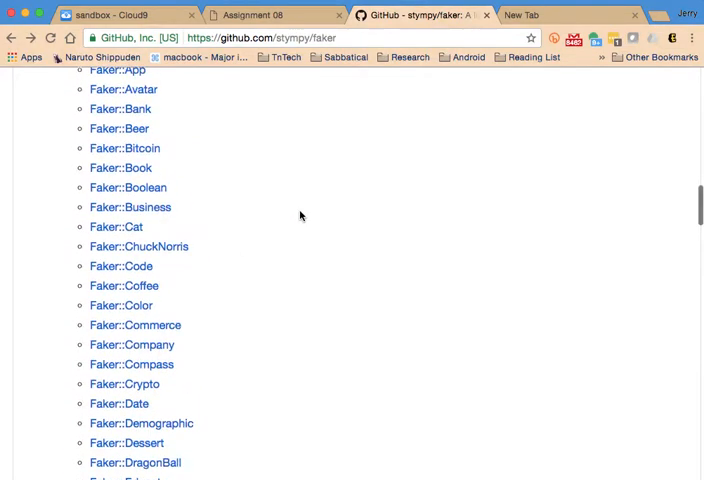
scroll(down, 3)
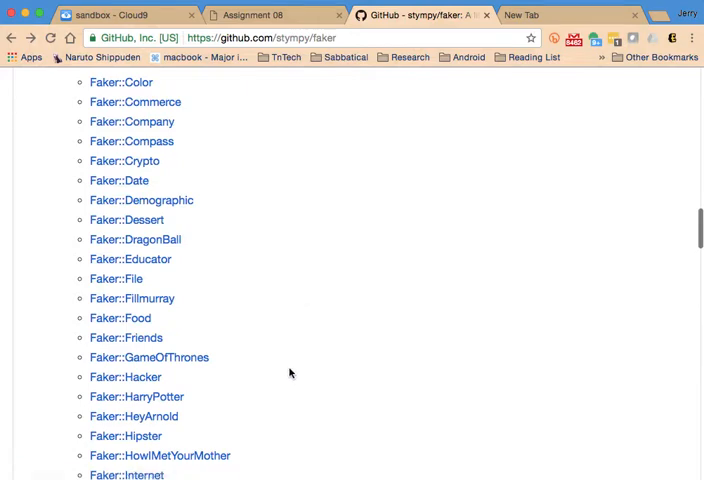
scroll(down, 3)
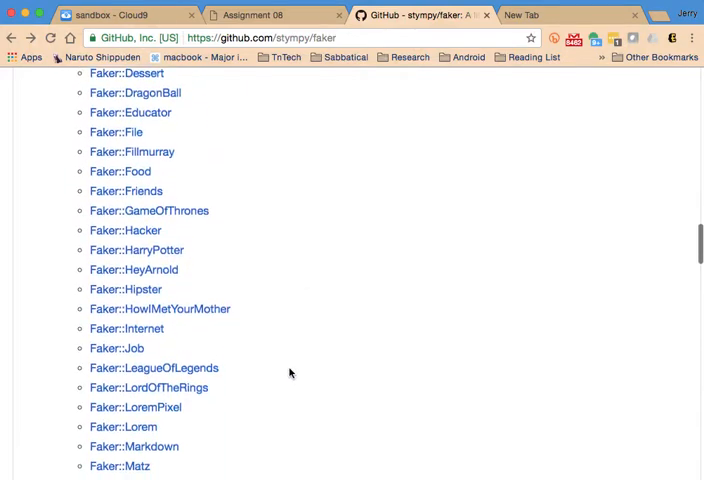
scroll(down, 3)
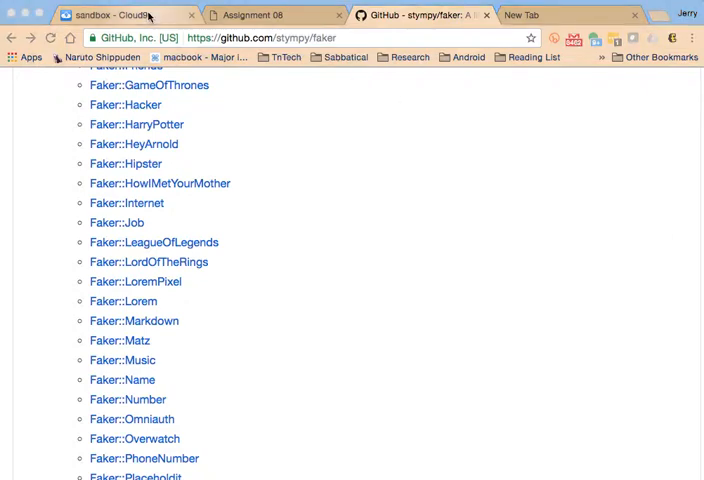
- Comment out the hard-coded Experience.create block in seeds.rb with =begin and =end
click(110, 16)
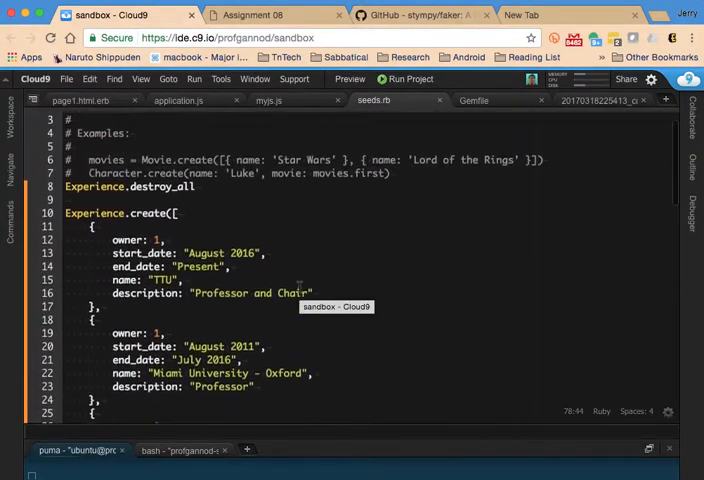
scroll(up, 3)
text(=)
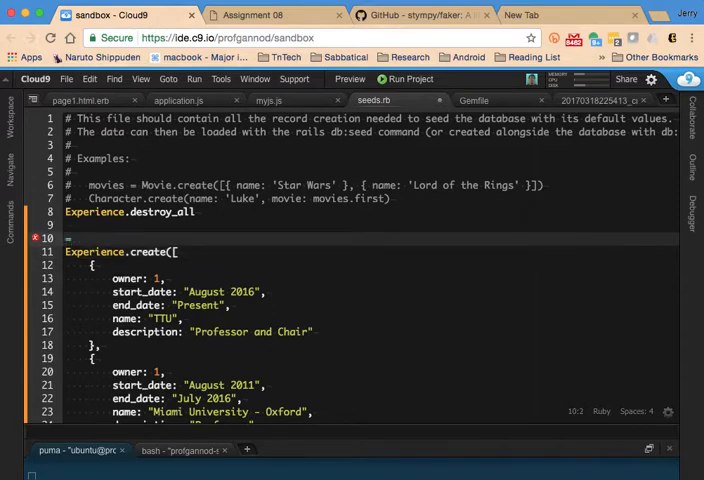
text(begin)
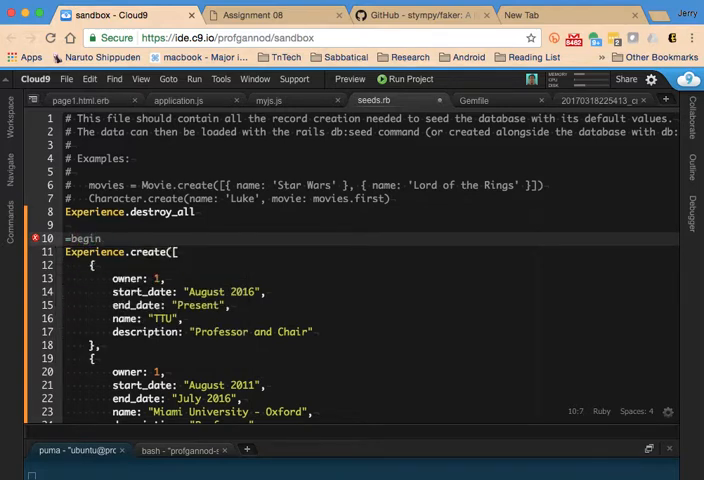
scroll(down, 3)
text(=)
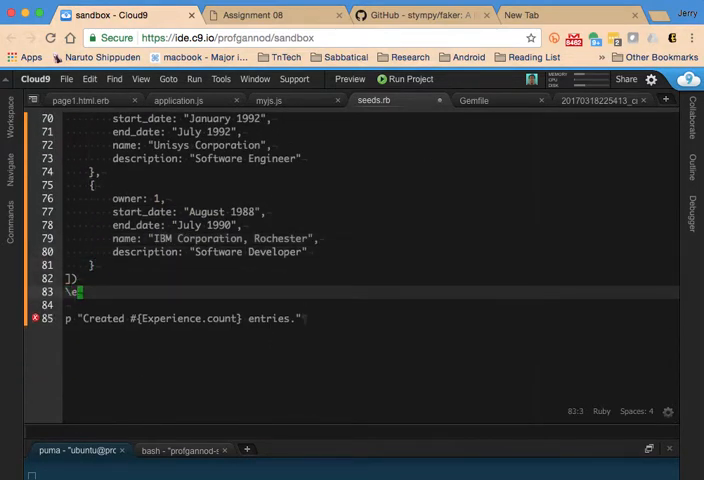
text(end)
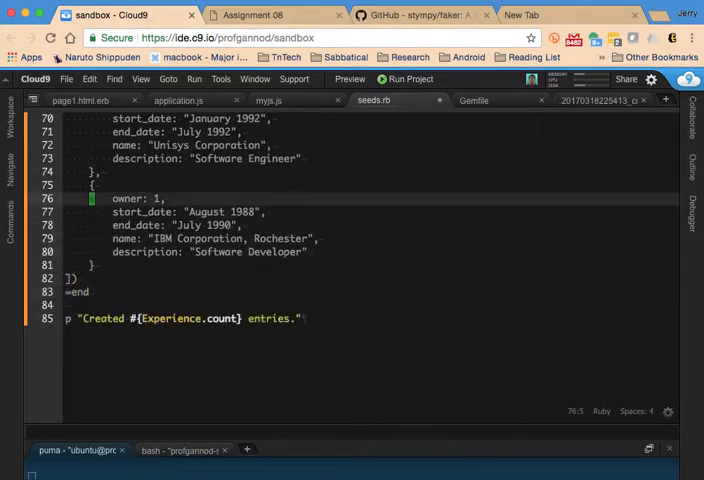
scroll(up, 3)
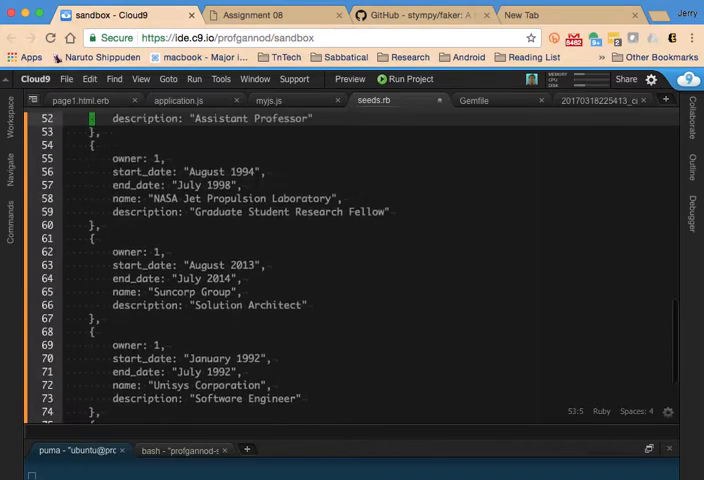
scroll(up, 3)
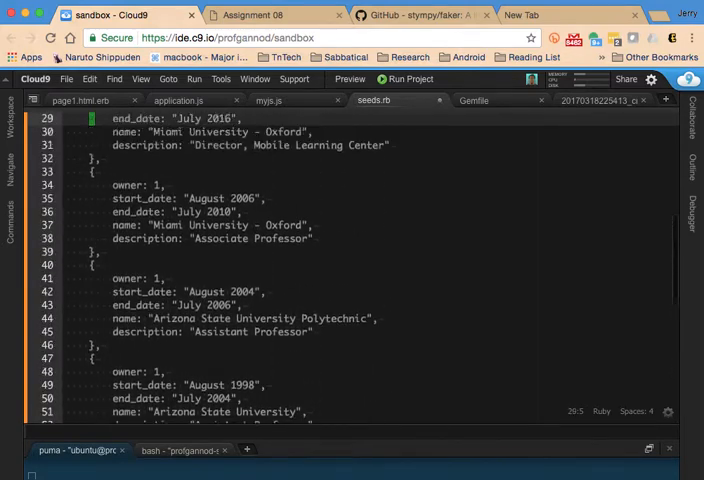
scroll(up, 3)
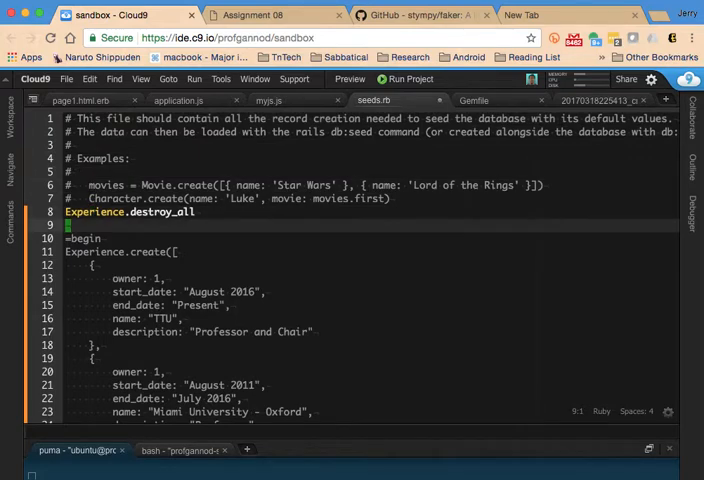
- Start a 40.times do |index| loop calling Experience.create in seeds.rb
key(enter)
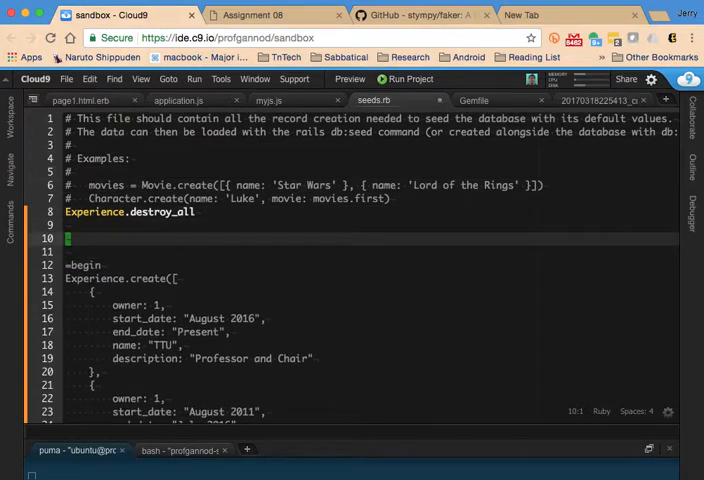
text(40.times)
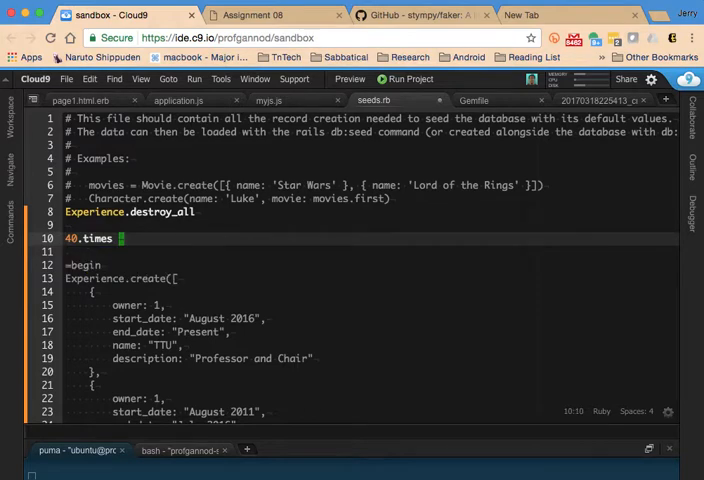
text(do)
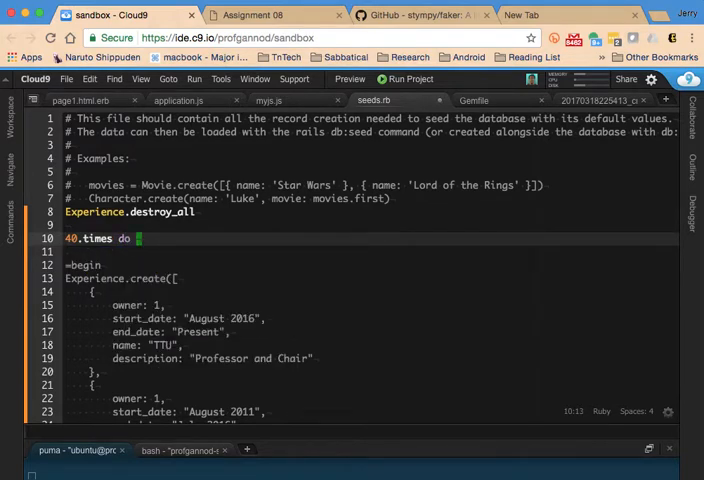
text(| index |)
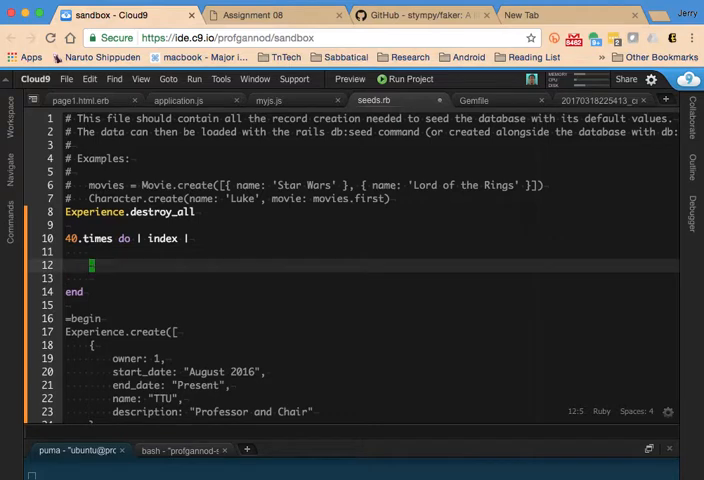
text(Exp)
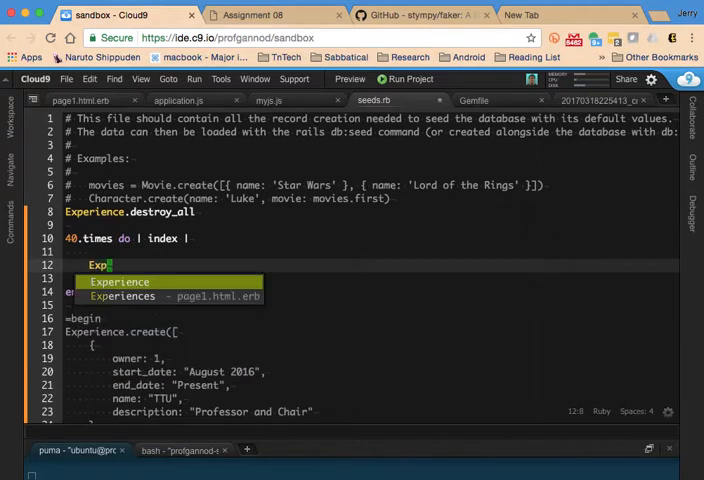
text(erience.create()
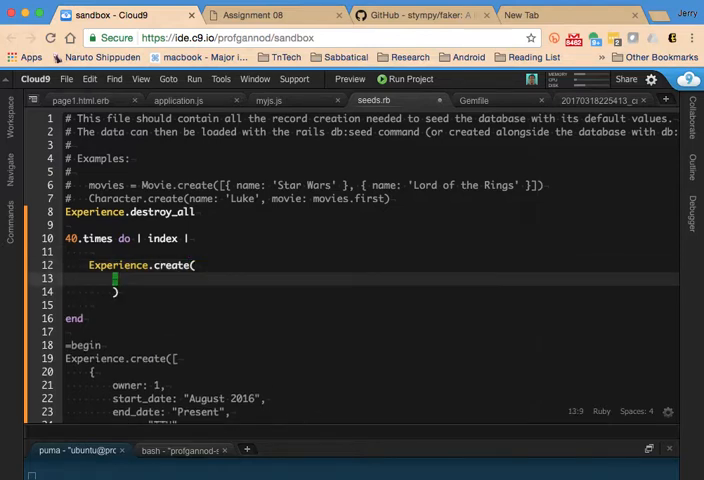
- List the owner: 1, start_date, name: and description keys inside Experience.create
text(owner: 1,)
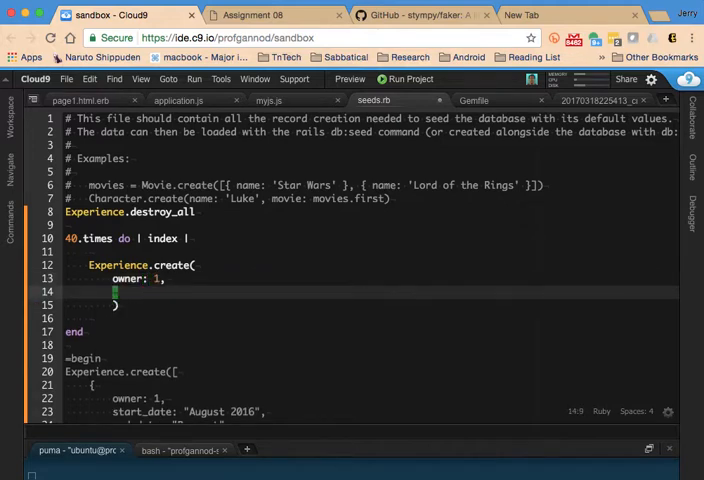
text(start_date:)
text(end_date:)
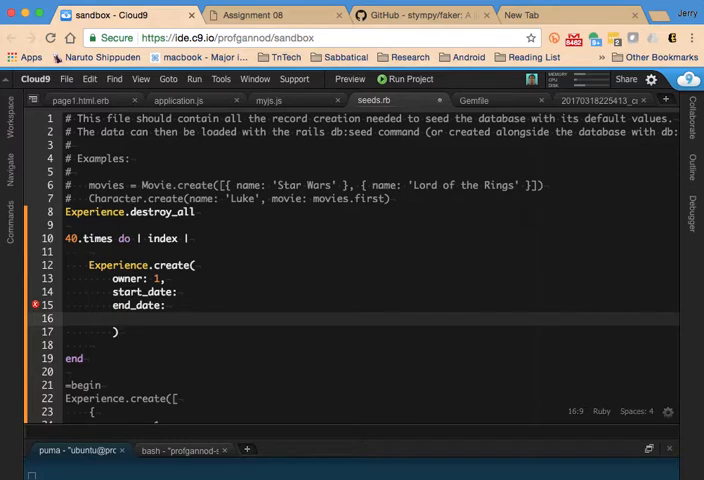
text(name:)
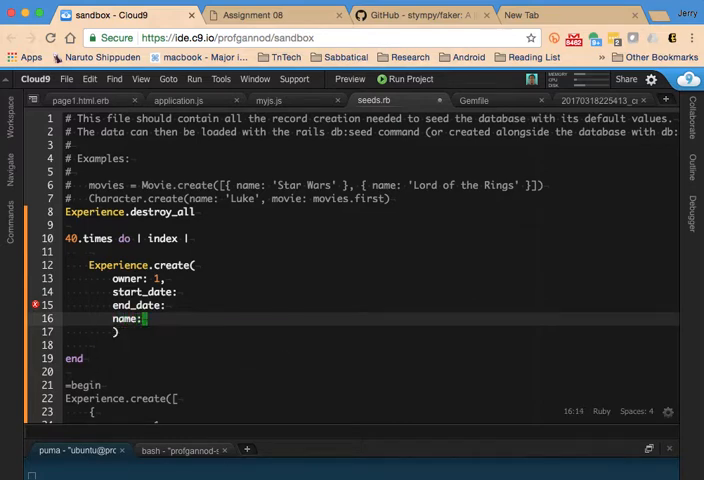
text(description:)
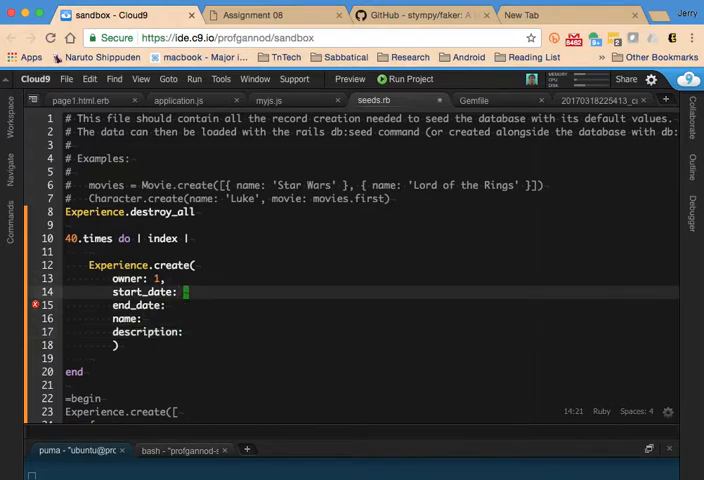
- Begin start_date with Faker::Date and read the Faker::Date documentation on GitHub
text(Faker:)
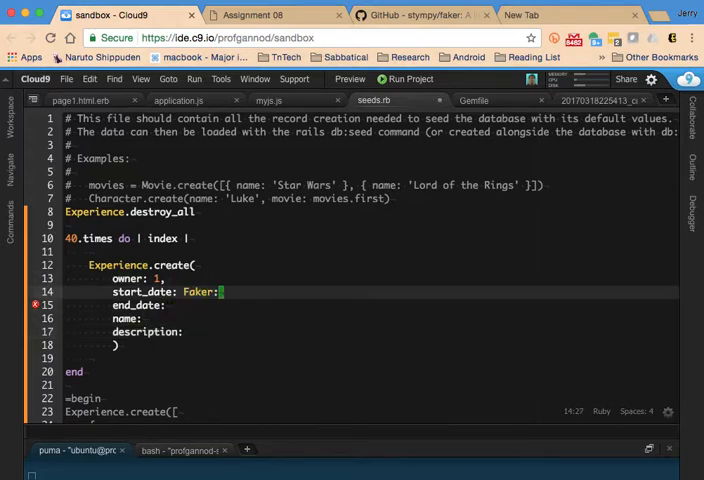
text(::Date)
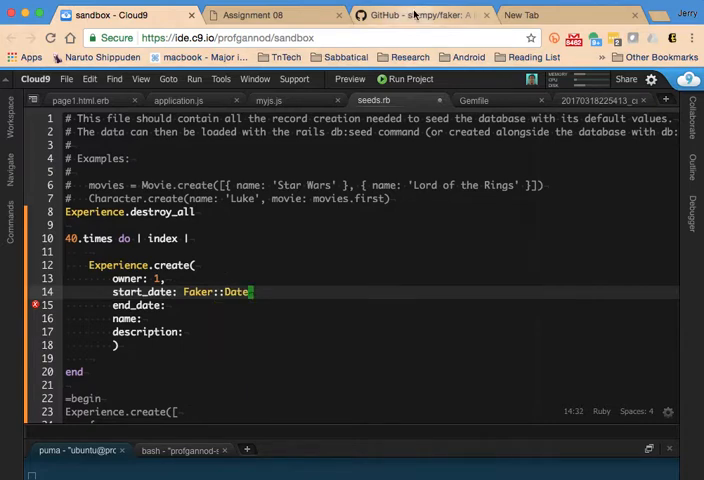
click(420, 16)
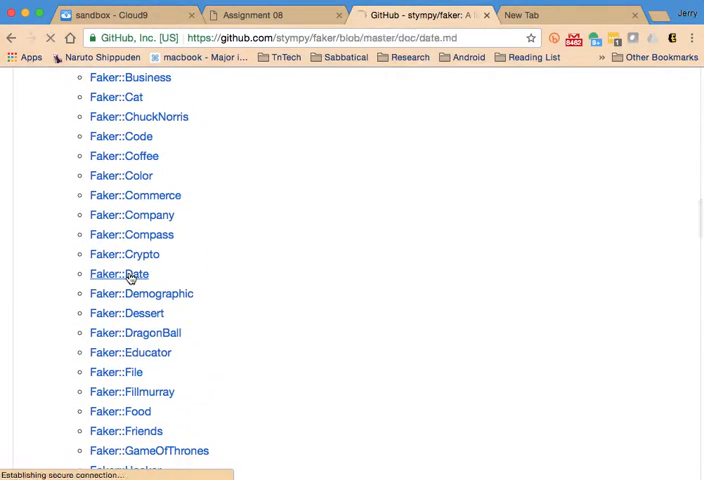
click(120, 272)
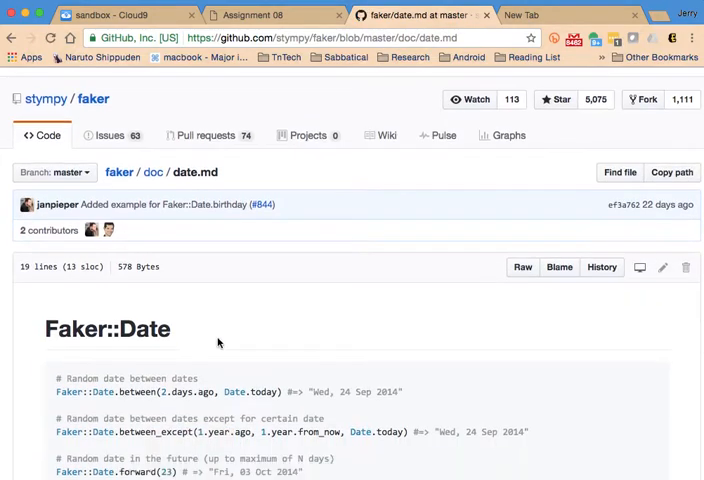
scroll(down, 3)
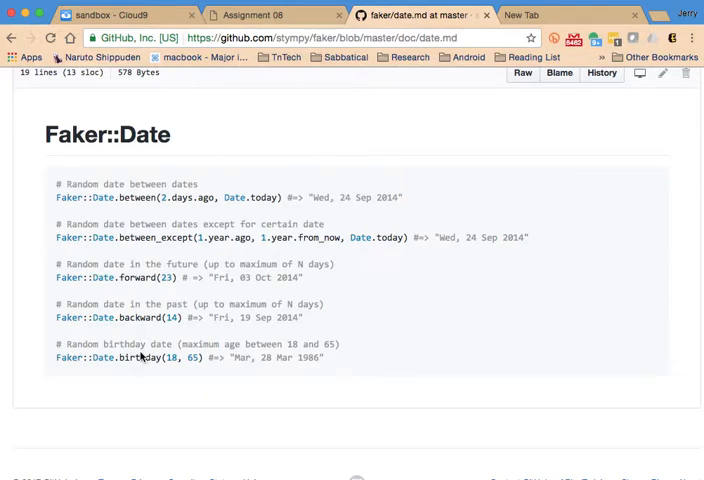
mouse_move(176, 238)
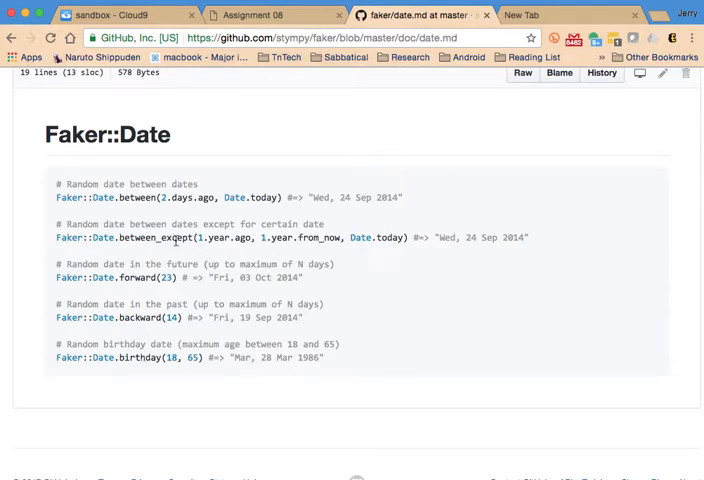
mouse_move(380, 296)
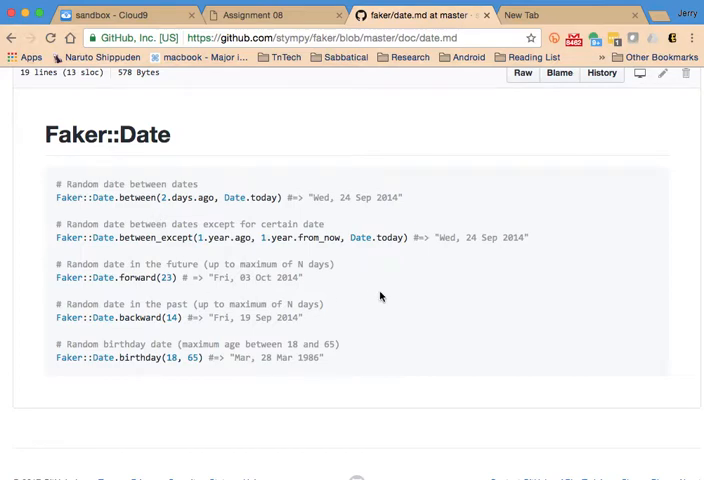
mouse_move(414, 296)
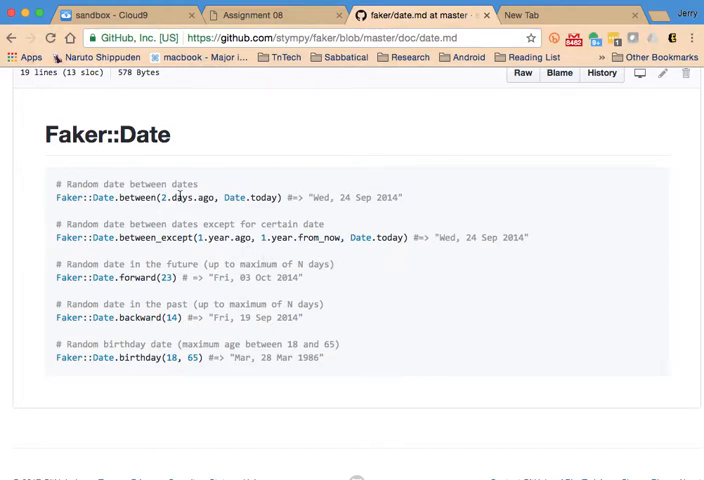
mouse_move(158, 276)
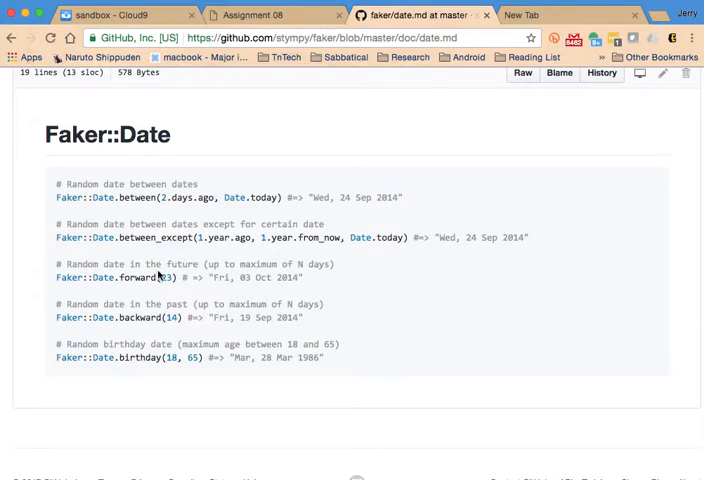
mouse_move(176, 228)
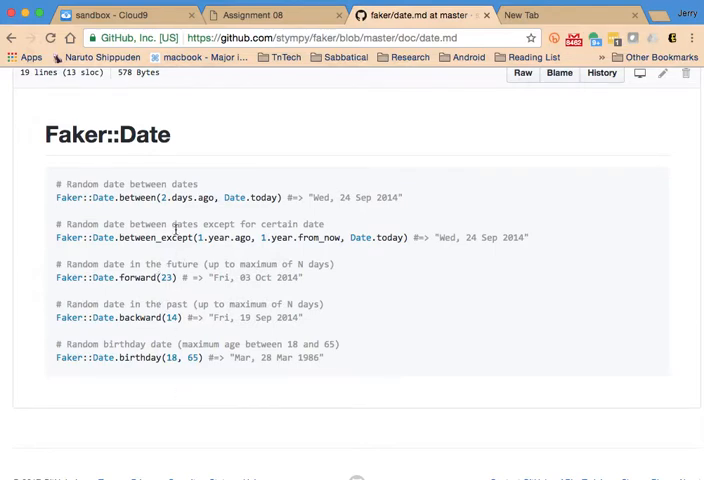
mouse_move(156, 364)
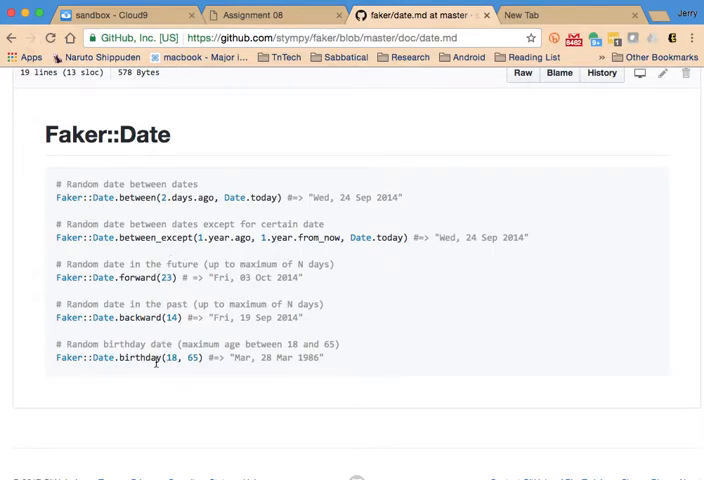
mouse_move(224, 344)
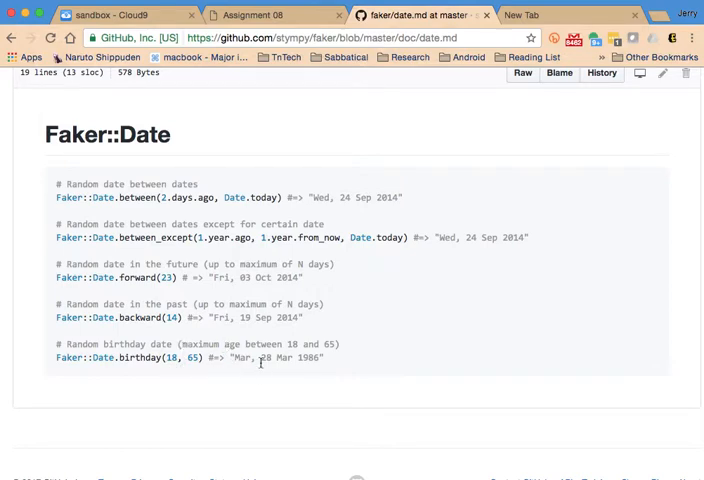
mouse_move(190, 376)
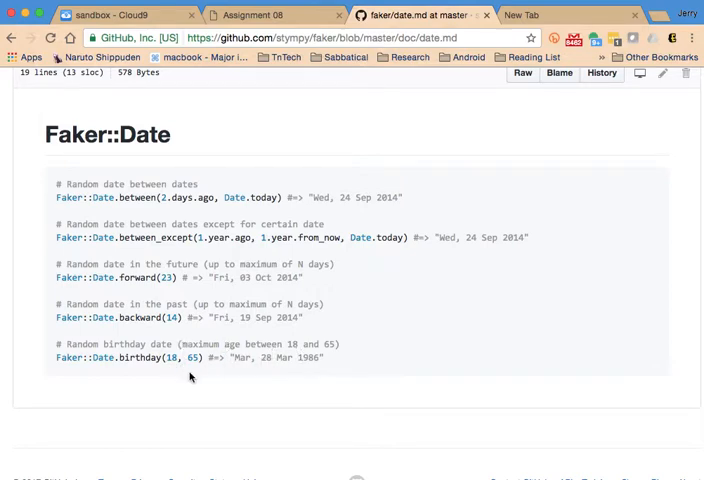
mouse_move(392, 406)
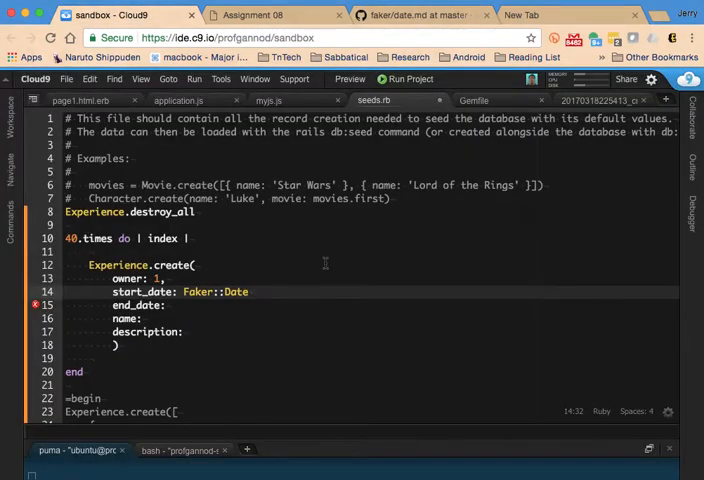
- Set start_date and end_date to Faker::Date.birthday(1, 25) in the seeds loop
text(.birthday()
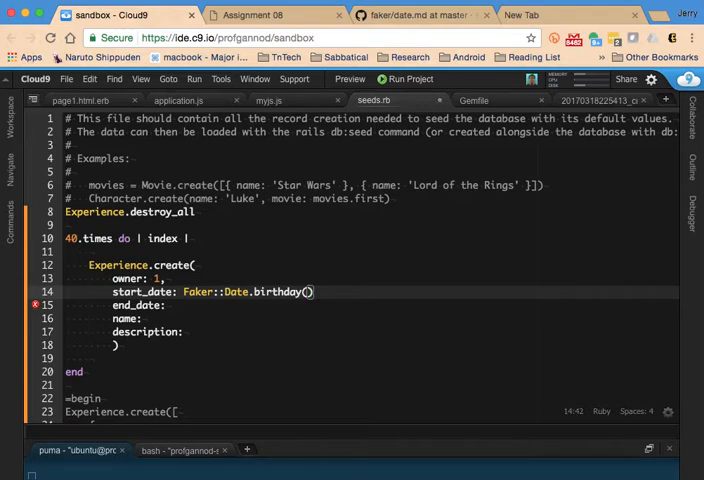
click(410, 16)
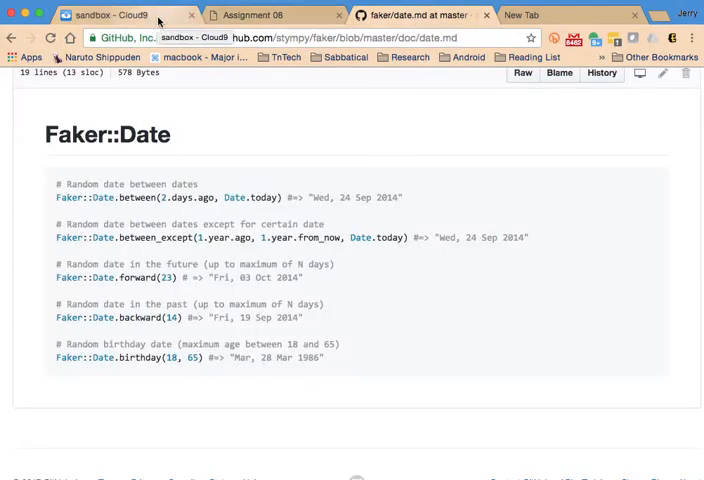
click(90, 16)
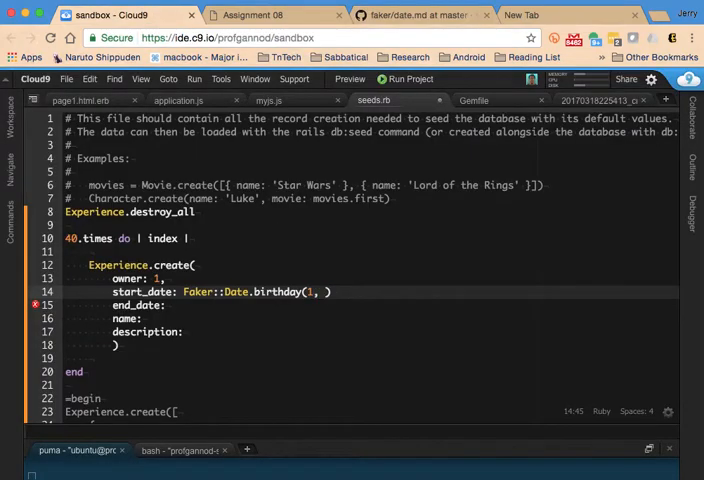
text(25)
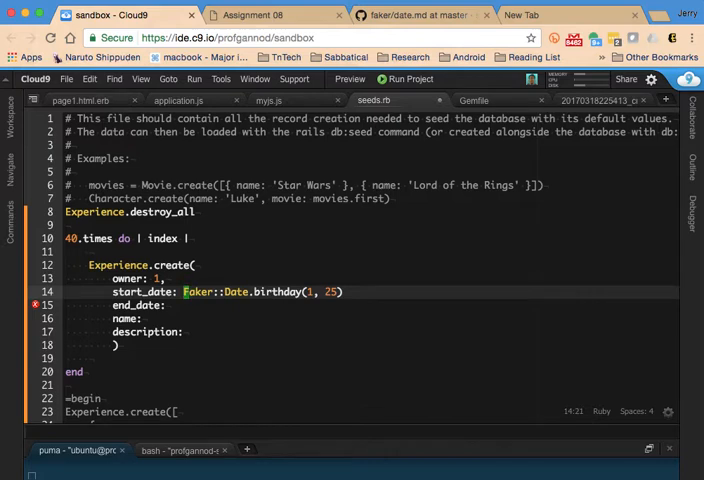
text(Faker::Date.birthday(1, 25))
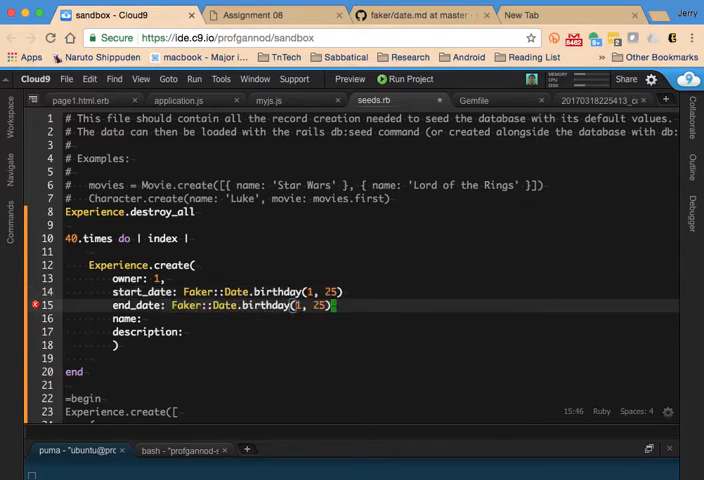
click(150, 318)
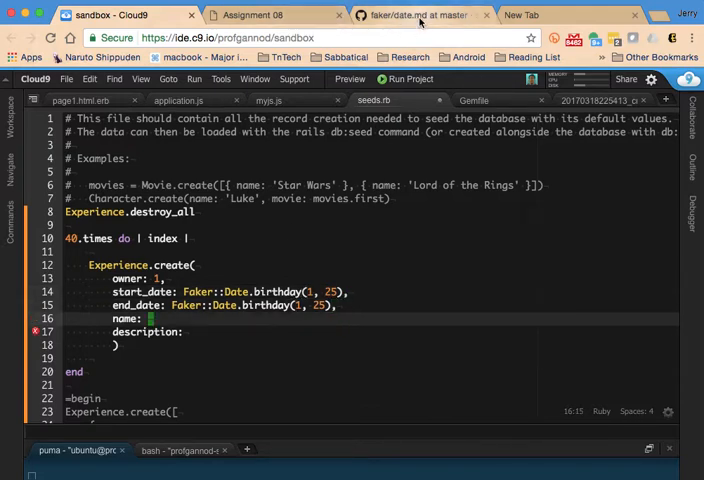
- Browse the Faker::Company documentation for generators such as name and profession
click(420, 16)
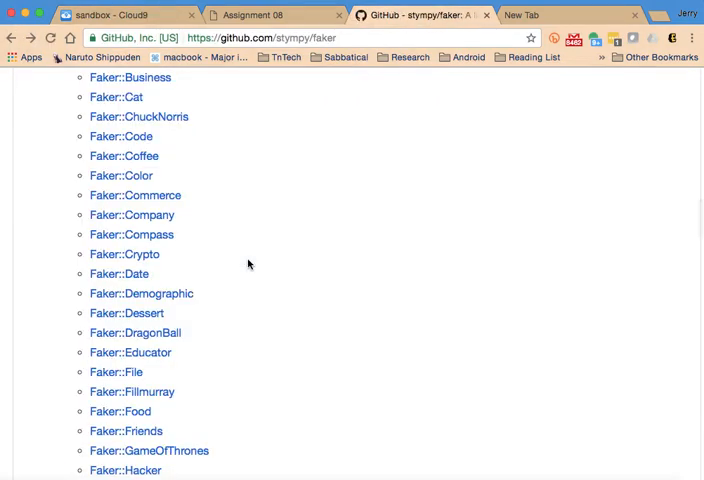
click(132, 216)
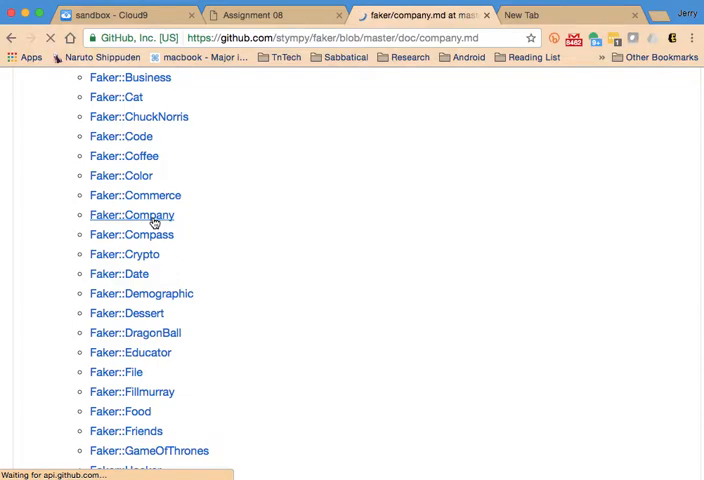
click(132, 216)
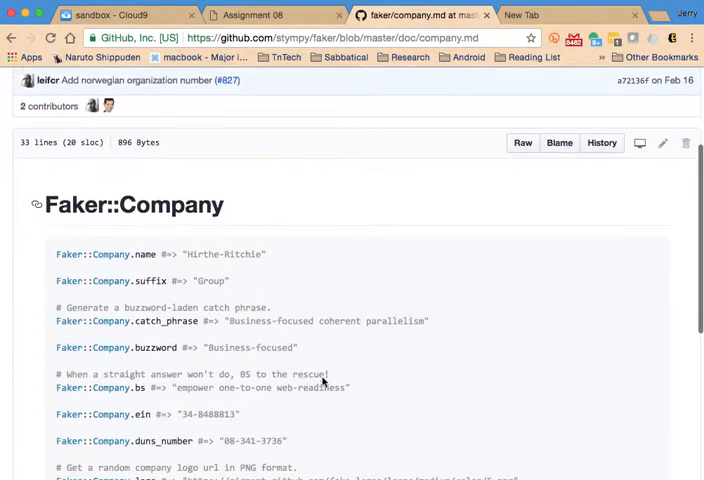
scroll(down, 3)
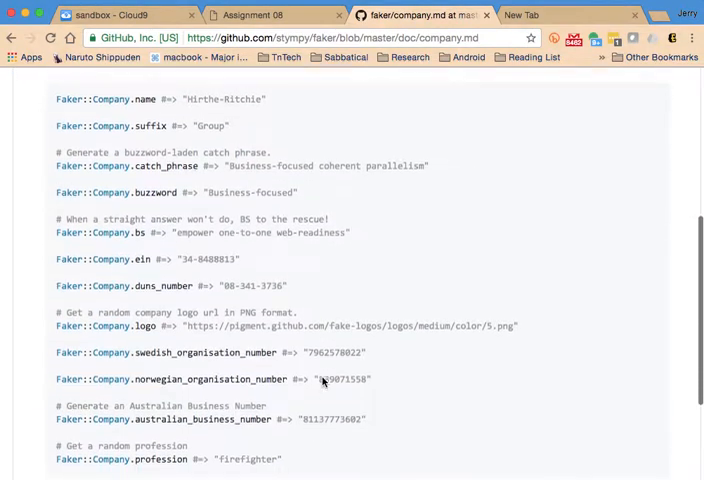
scroll(up, 3)
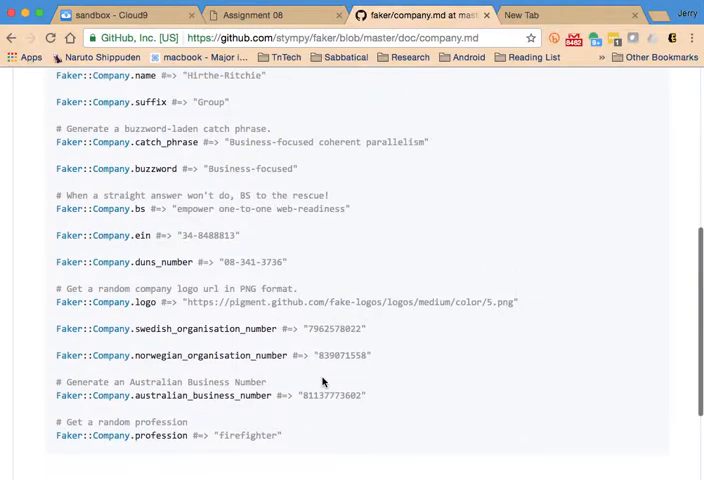
scroll(up, 3)
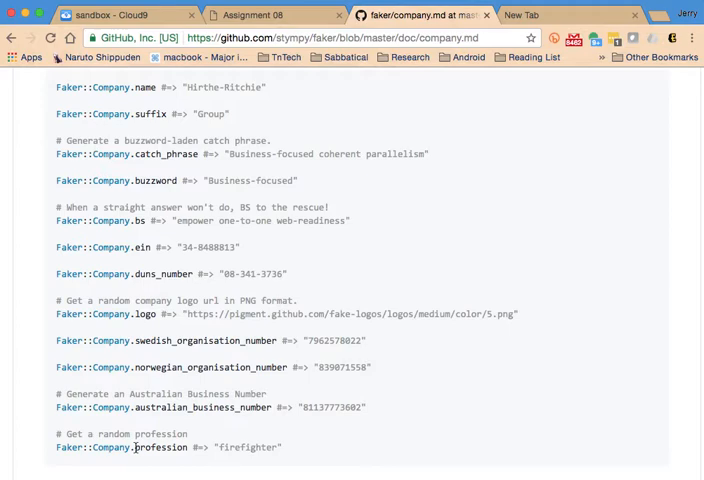
scroll(up, 3)
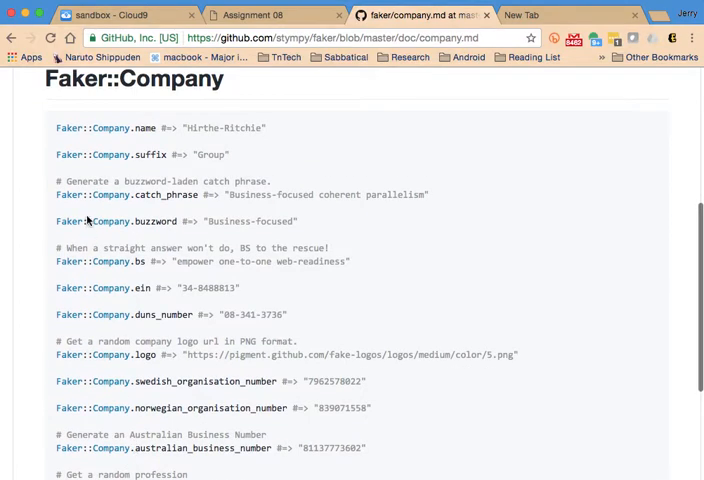
mouse_move(140, 130)
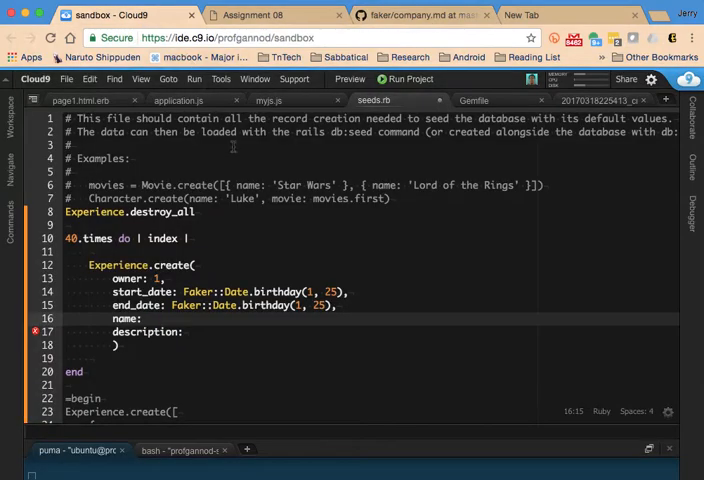
- Set name to Faker::Company.name and description to Faker::Company.profession in the loop
text(Faker::)
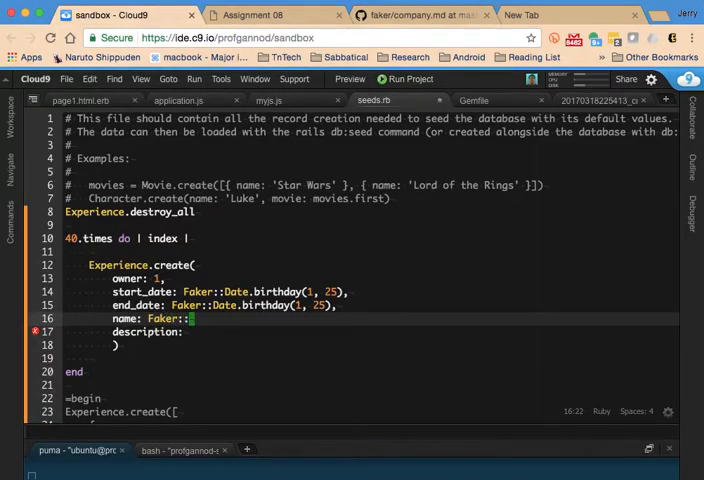
text(Company.name,)
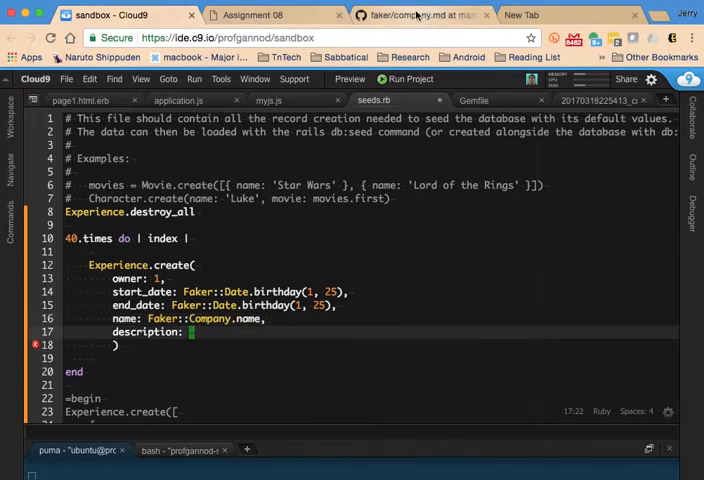
click(410, 16)
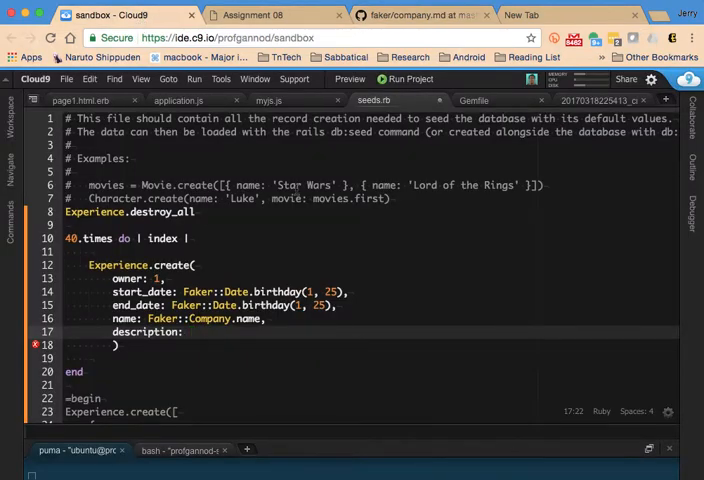
text(Faker::Company.profession)
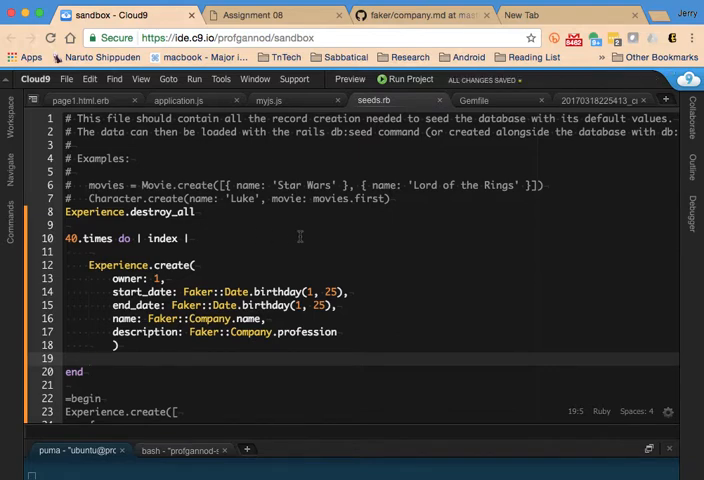
mouse_move(262, 448)
text(rails db:seed)
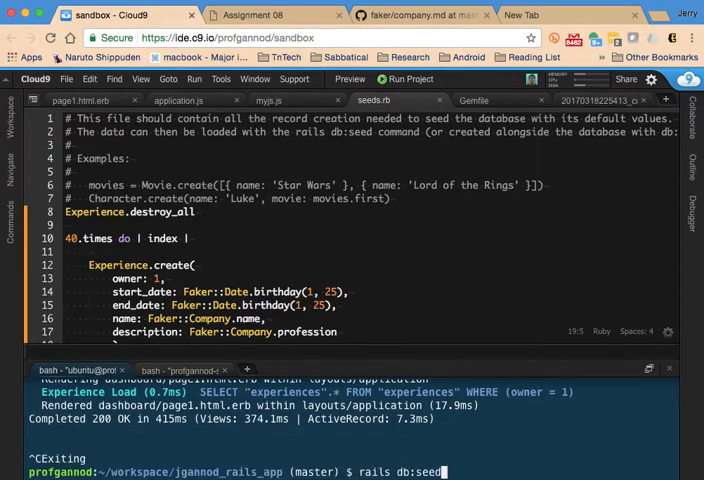
- Run rails db:seed to create 40 entries, then start the server with rails s -b $IP -p $PORT
key(Return)
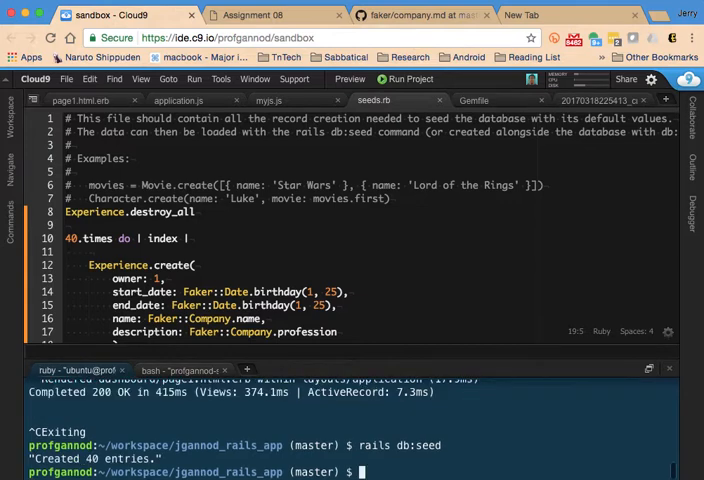
text(rails s -b $IP -p $PORT)
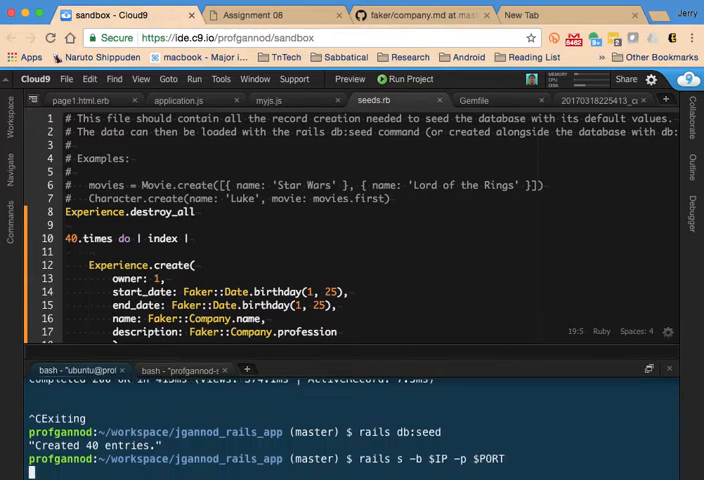
key(Return)
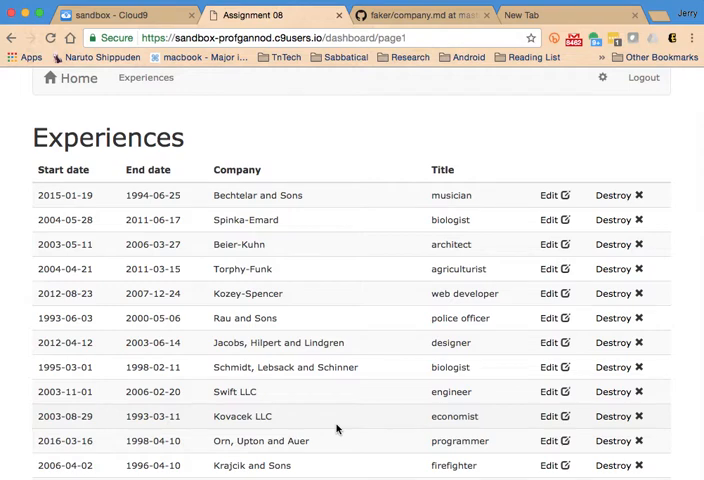
mouse_move(150, 212)
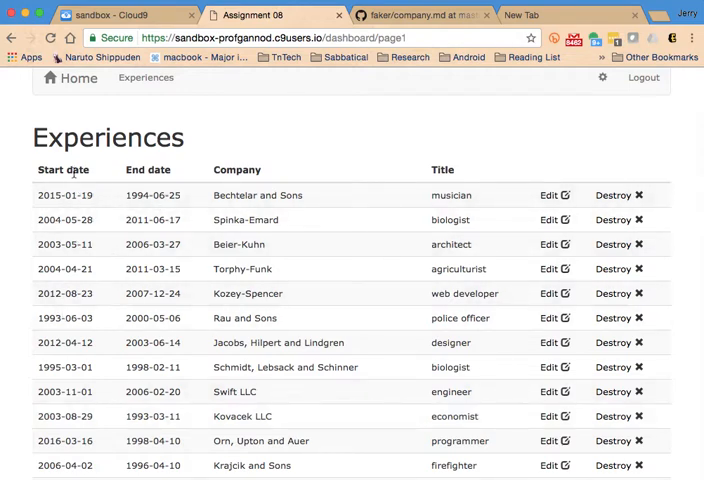
- Scroll through the Experiences dashboard listing the Faker companies, dates and job titles
scroll(down, 3)
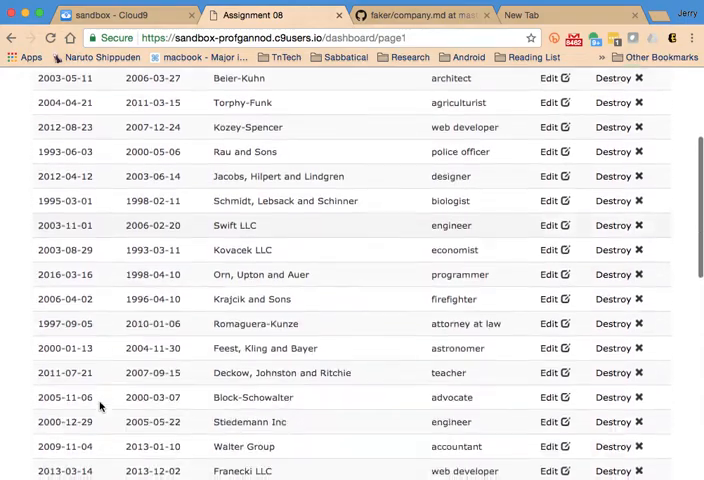
scroll(down, 3)
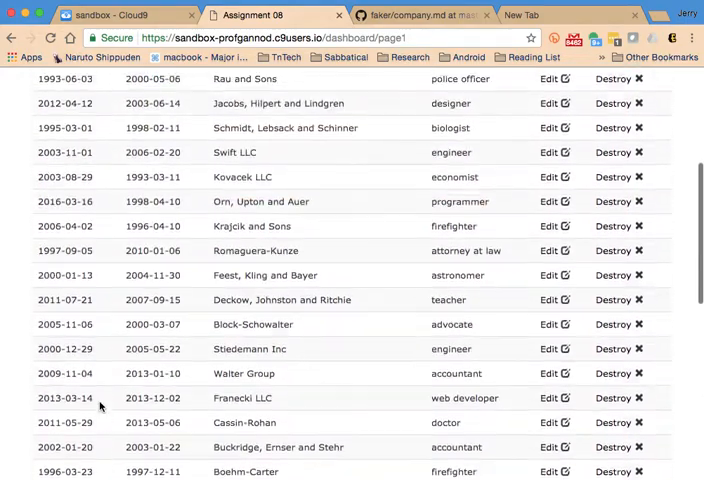
scroll(up, 3)
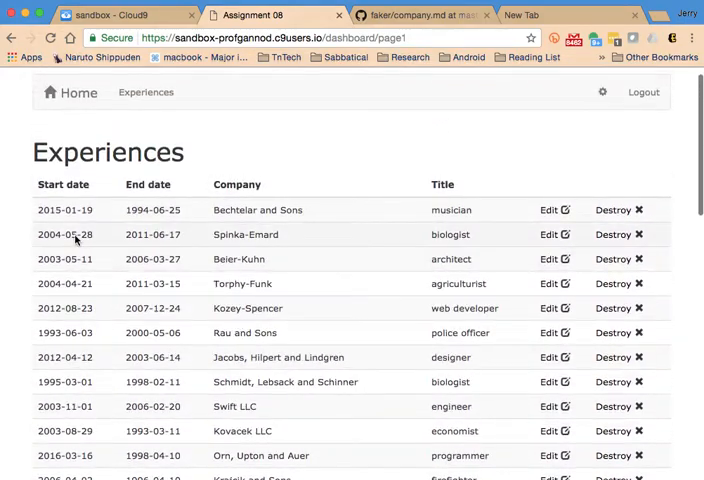
mouse_move(110, 312)
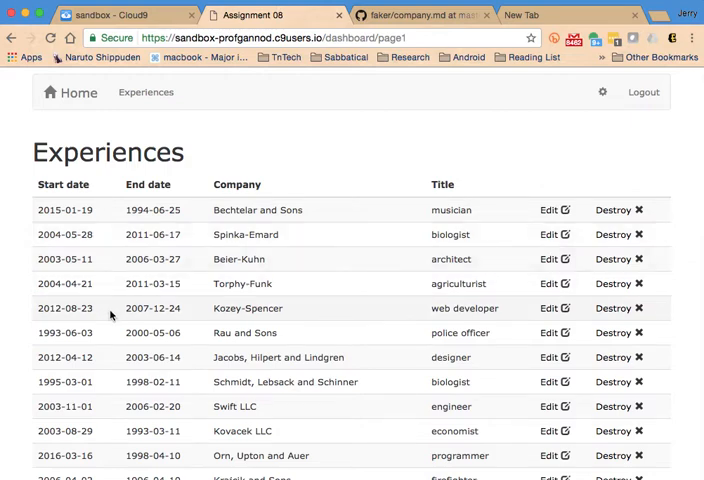
scroll(down, 3)
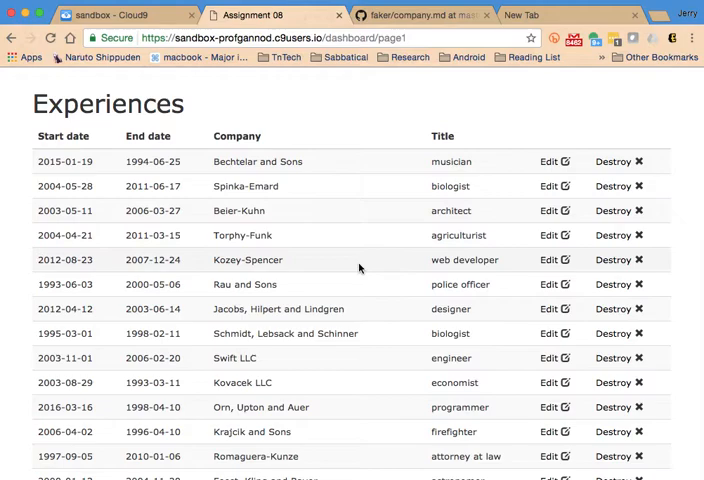
scroll(down, 3)
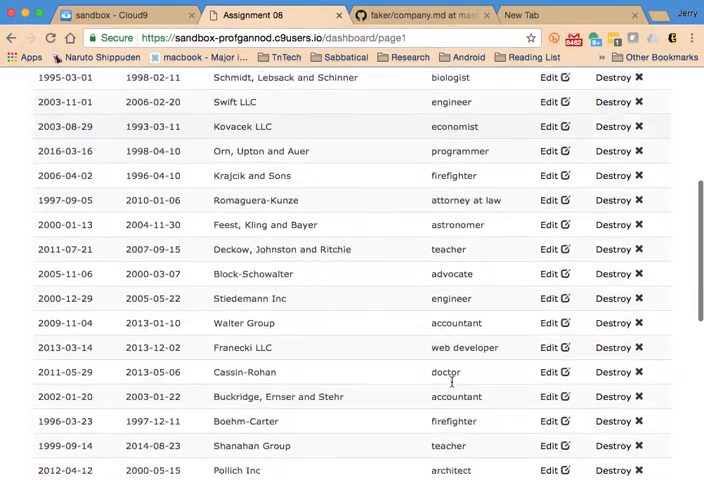
scroll(down, 3)
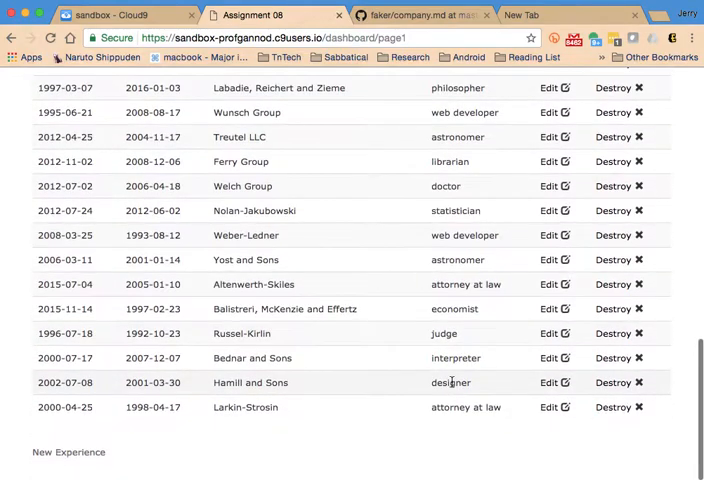
scroll(up, 3)
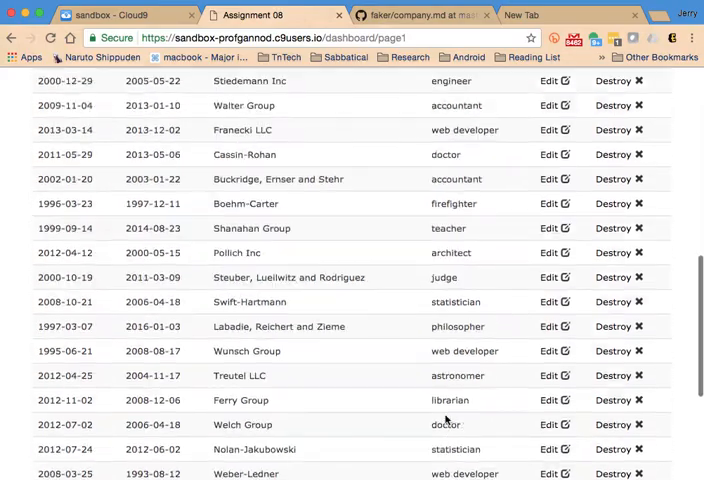
scroll(up, 3)
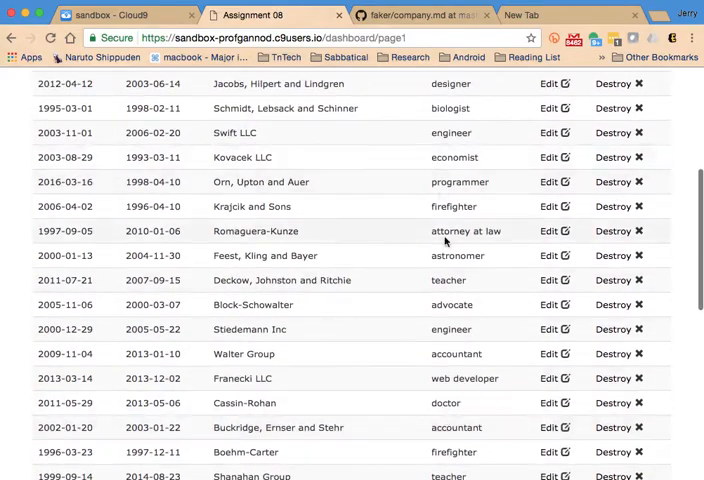
scroll(up, 3)
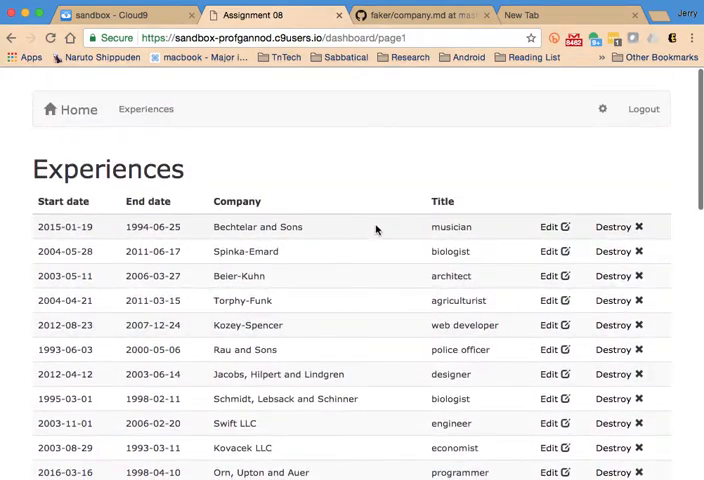
mouse_move(390, 304)
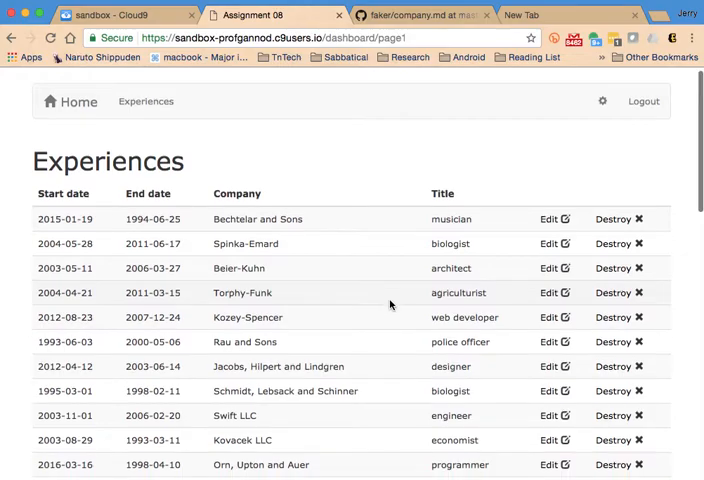
scroll(down, 3)
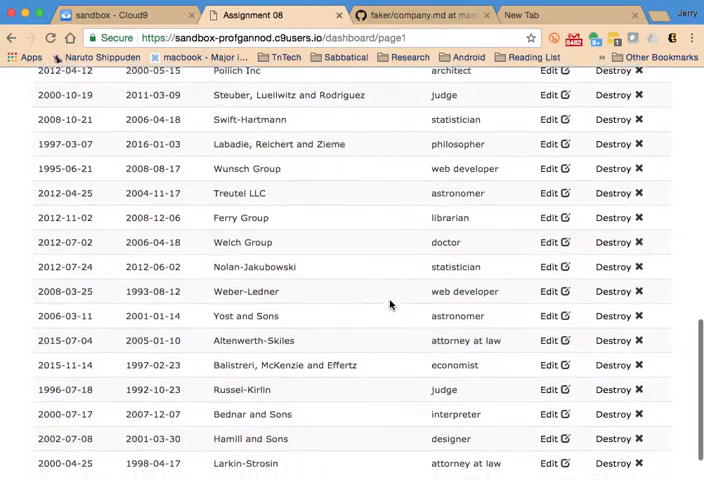
scroll(up, 3)
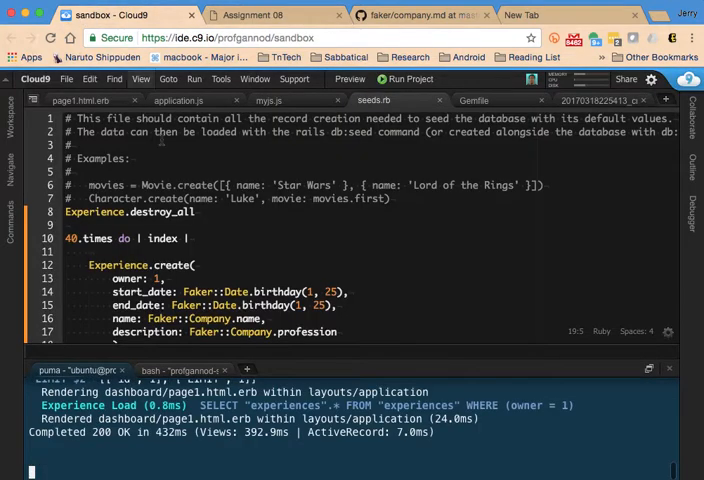
- Scroll through seeds.rb reviewing the Faker loop and the =begin commented-out records
scroll(down, 3)
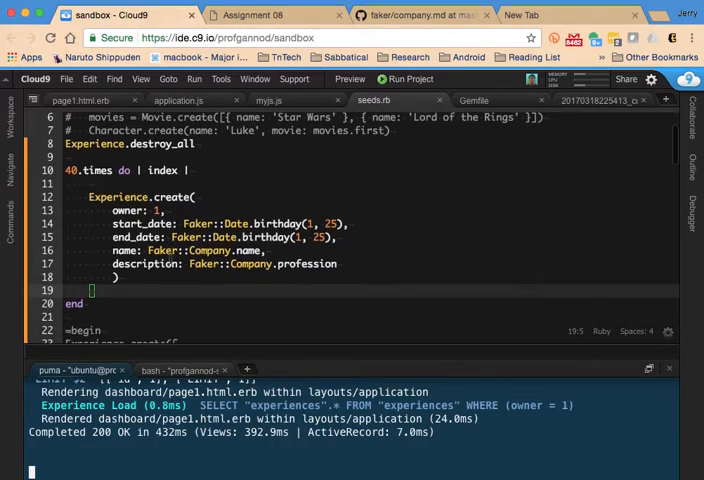
scroll(down, 3)
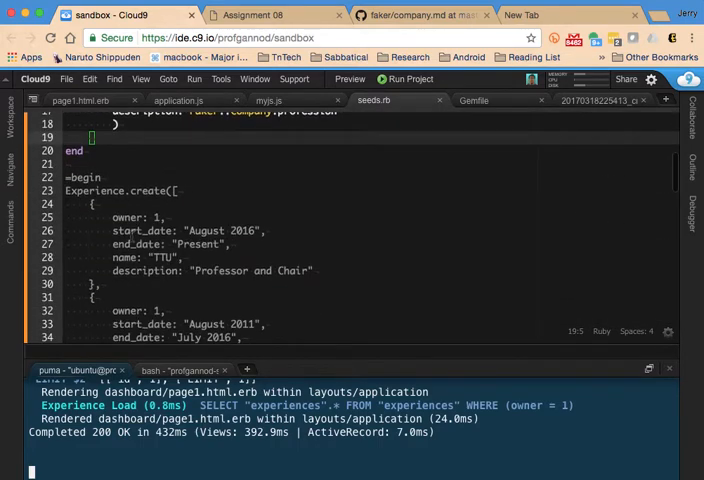
scroll(down, 3)
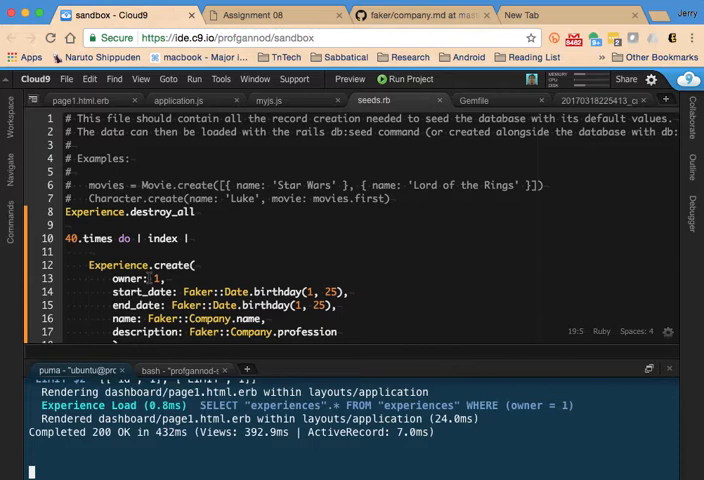
scroll(down, 3)
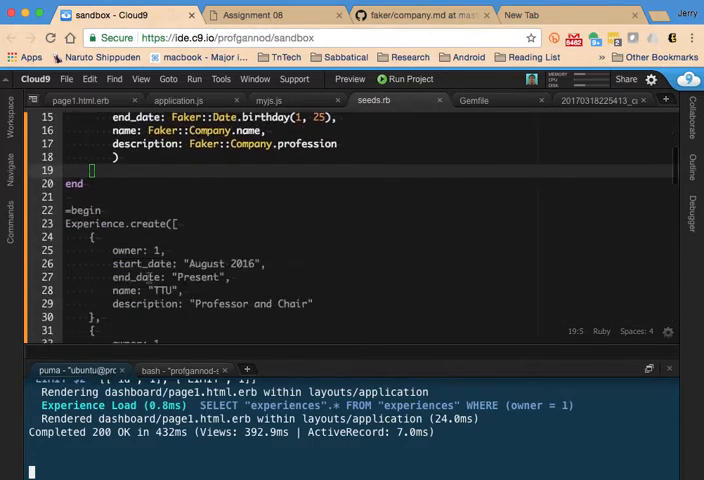
scroll(up, 3)
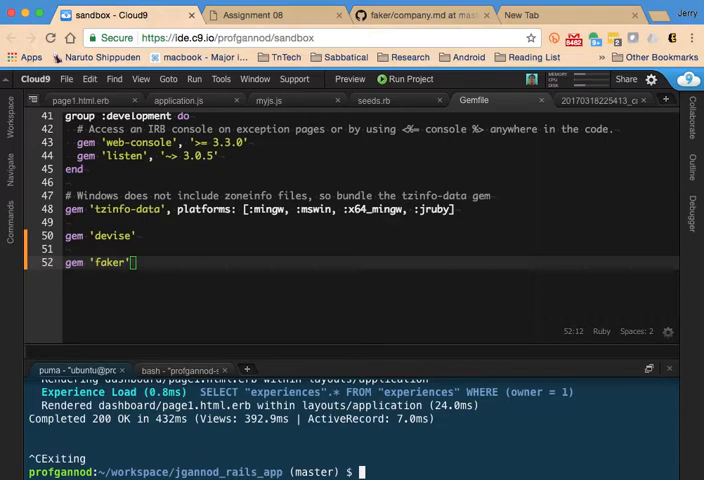
- Run bundle update in the terminal until it reports Bundle updated for the faker gem
text(bundle upda)
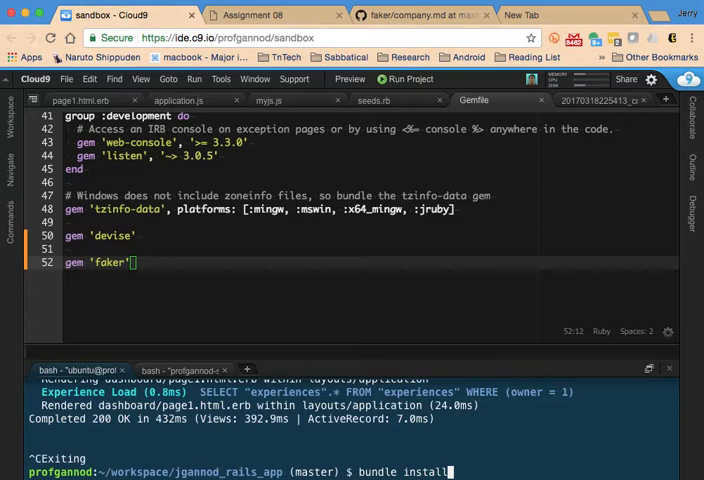
text(; bundle up)
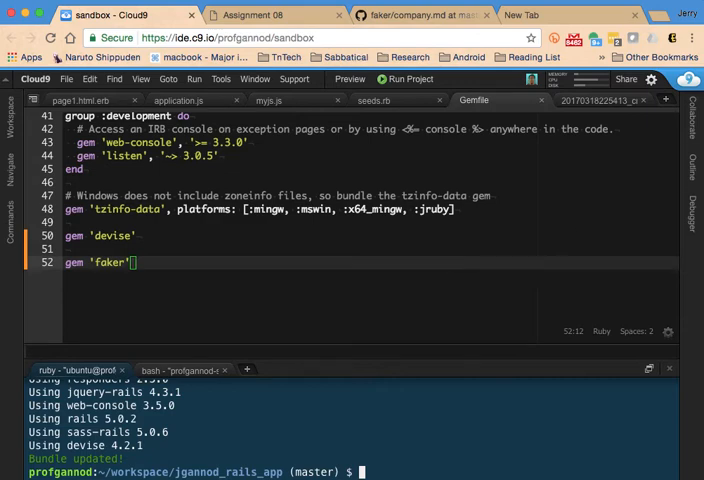
click(76, 370)
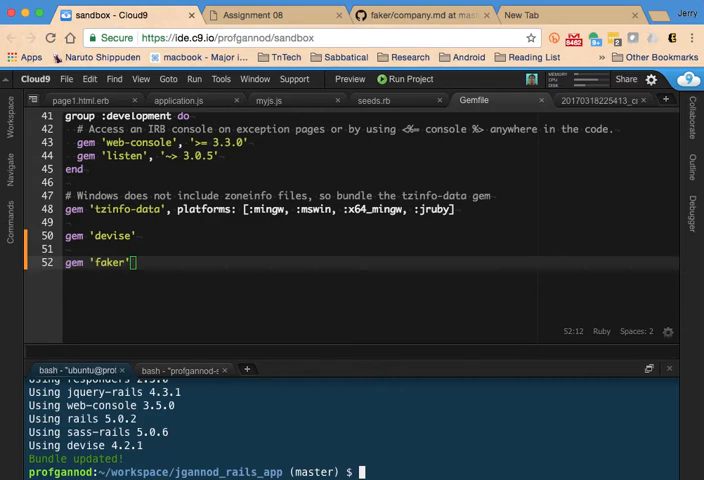